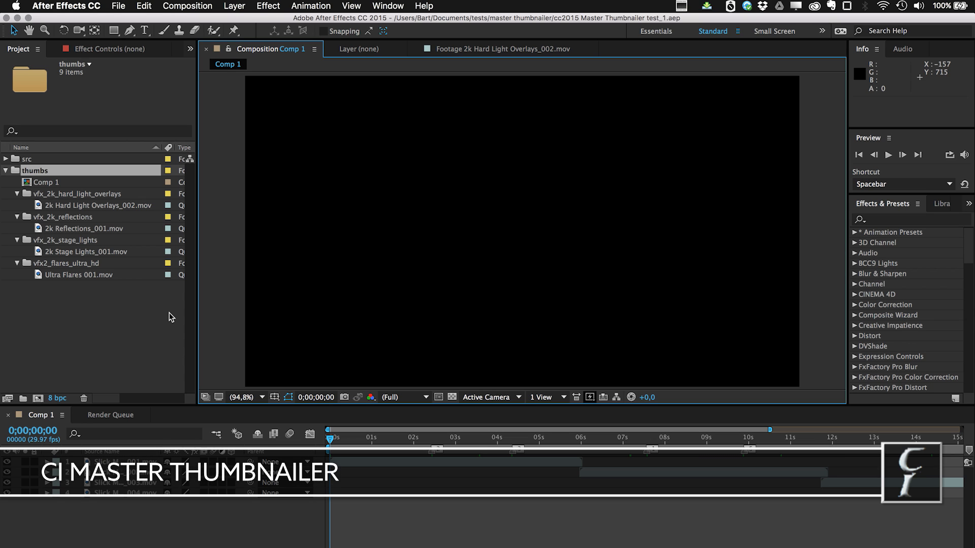
mouse_move(107, 296)
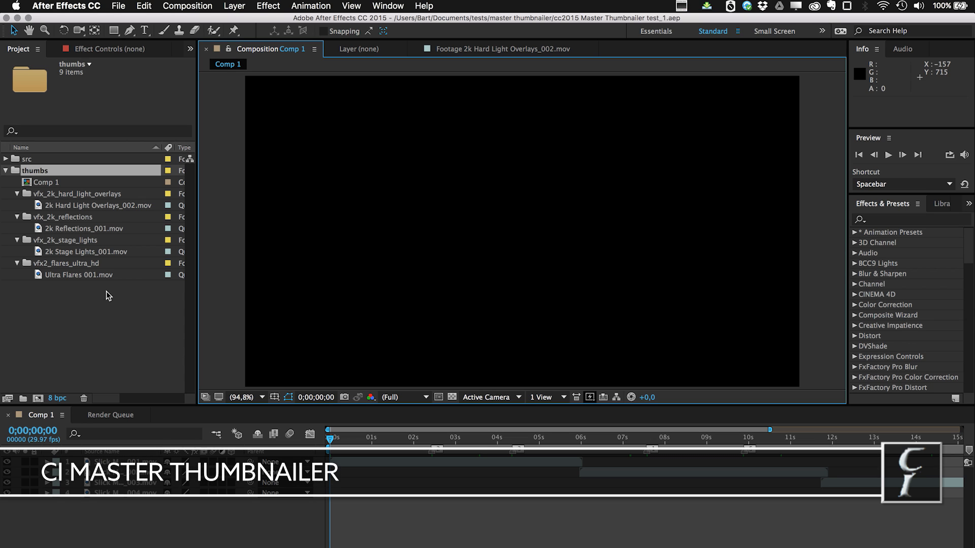
mouse_move(84, 285)
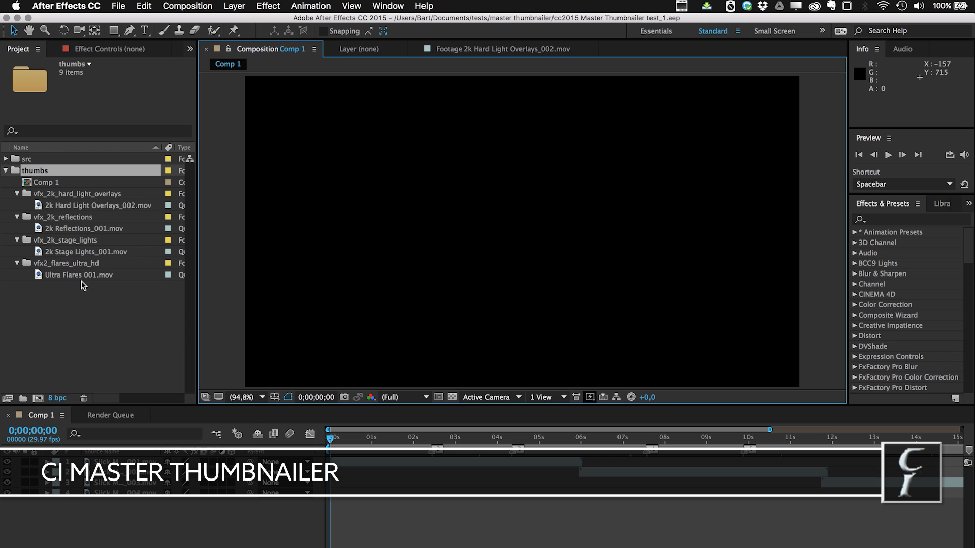
mouse_move(55, 186)
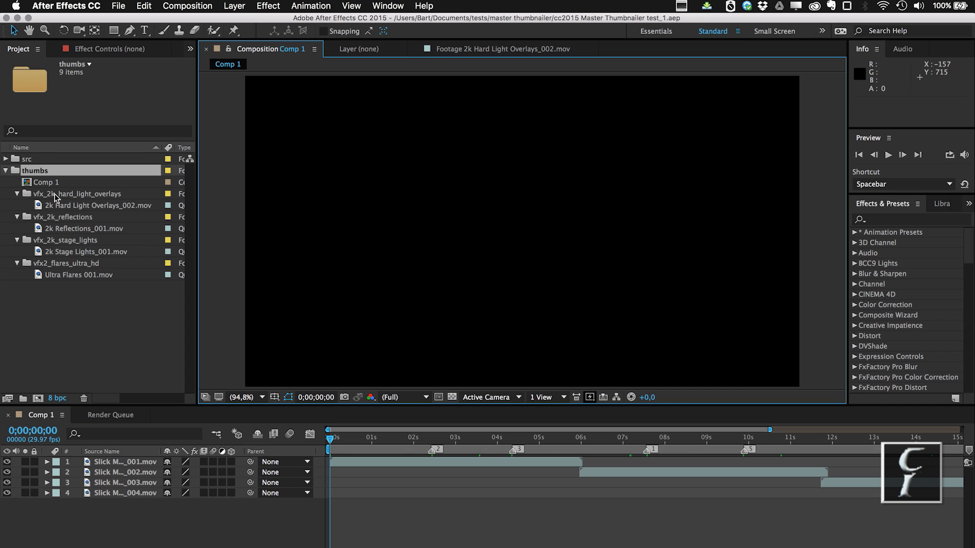
mouse_move(72, 301)
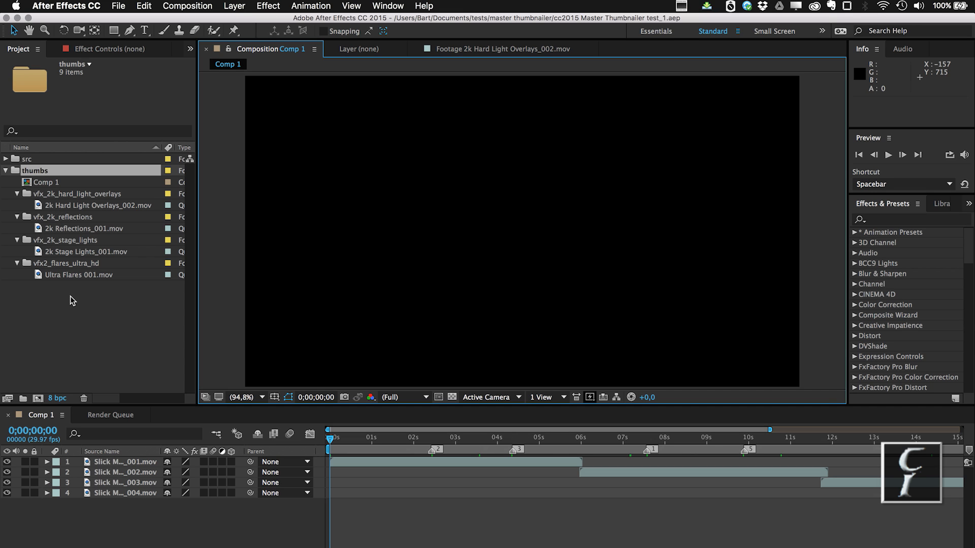
mouse_move(433, 421)
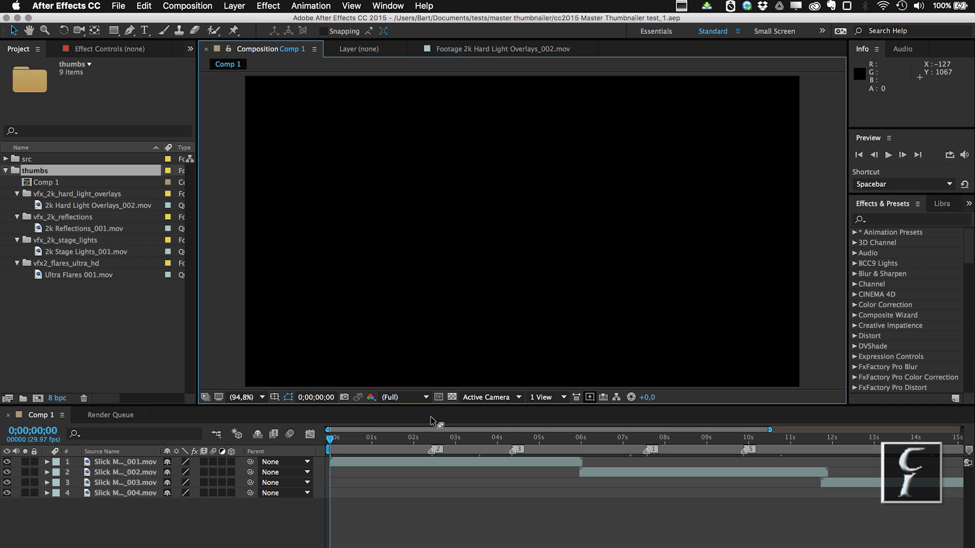
mouse_move(92, 319)
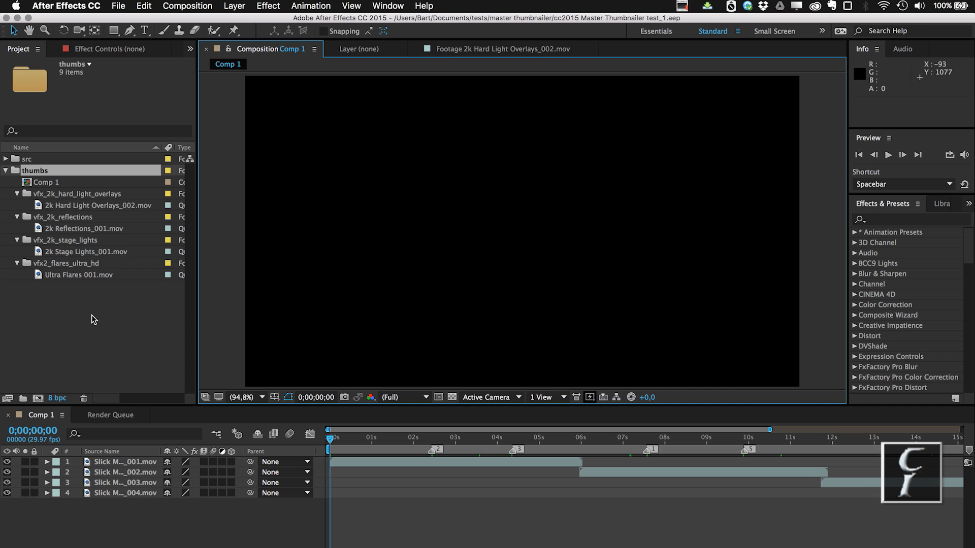
mouse_move(116, 313)
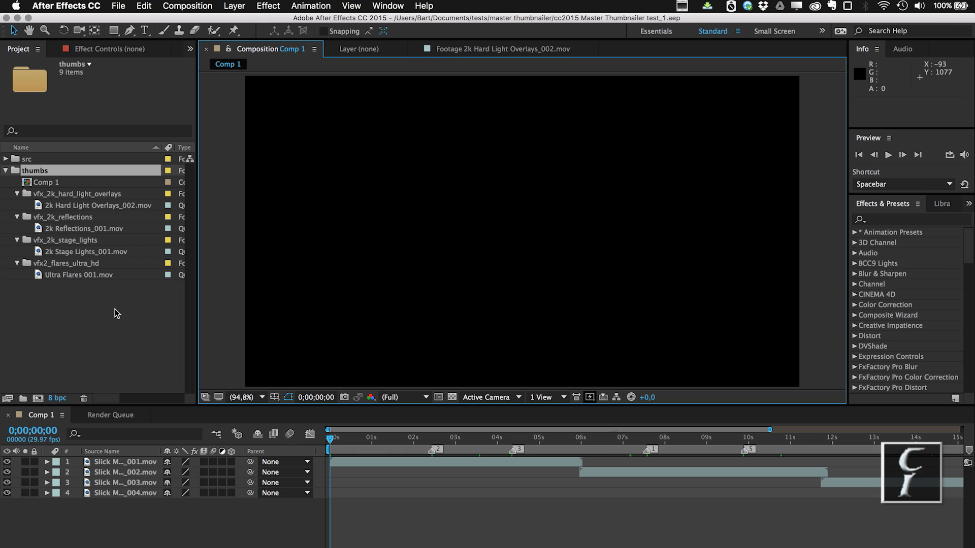
mouse_move(219, 306)
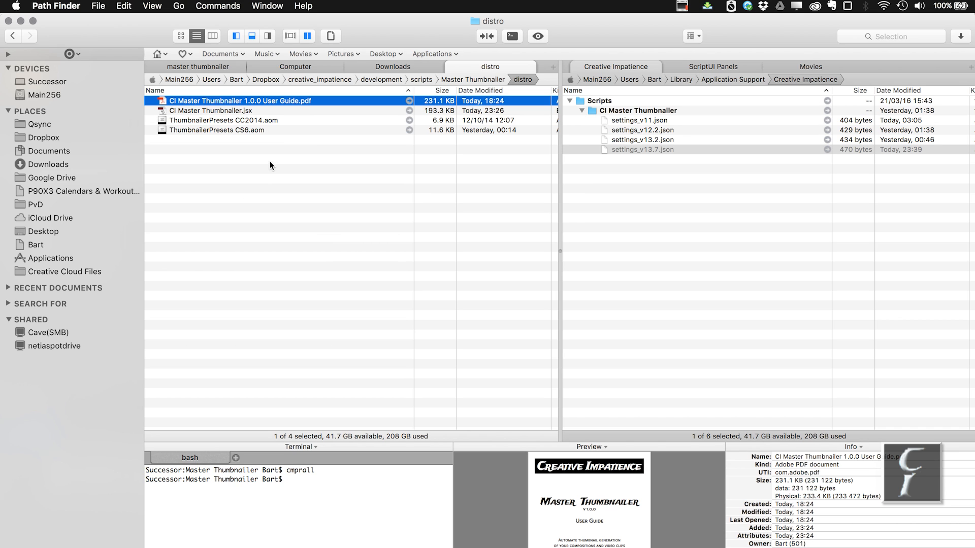
mouse_move(235, 124)
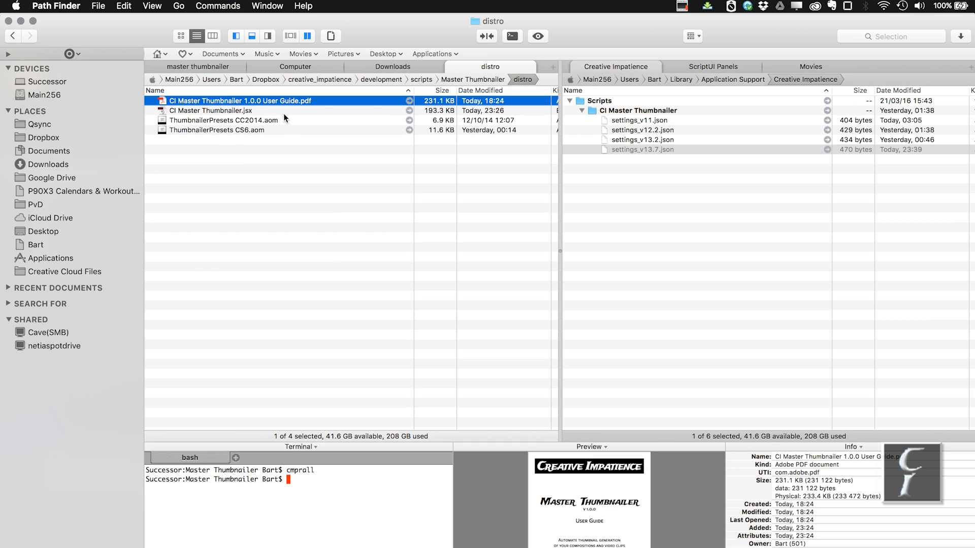
mouse_move(285, 139)
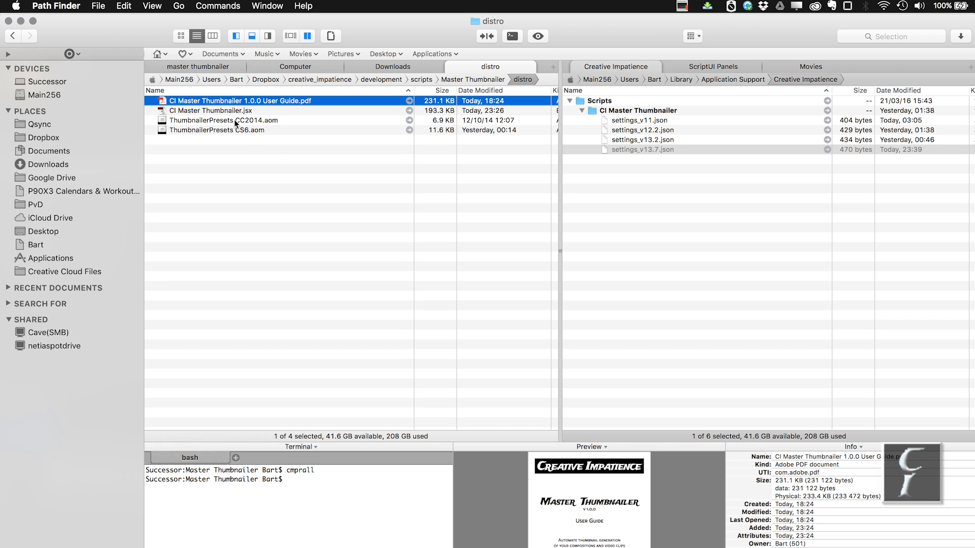
mouse_move(217, 128)
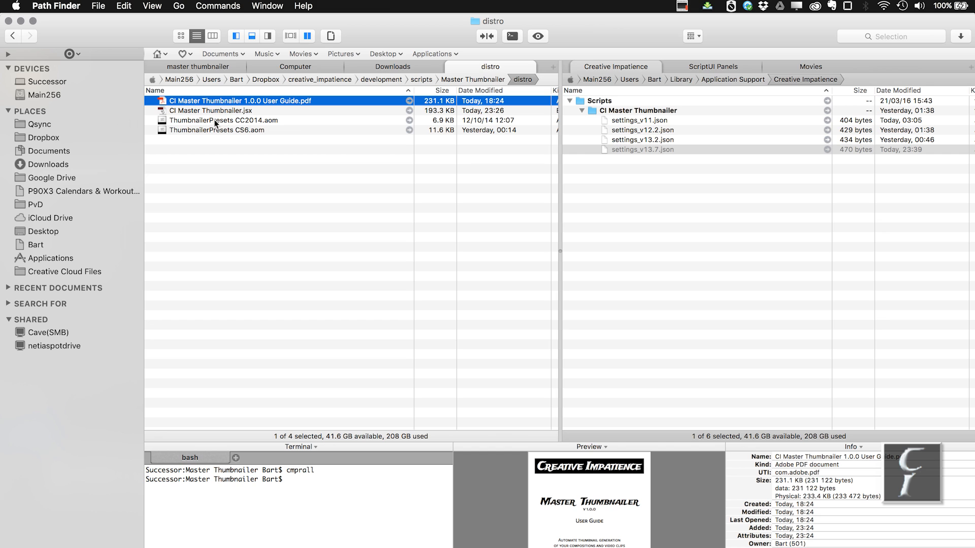
Step: Select ThumbnailerPresets CC2014.aom in Path Finder's Master Thumbnailer distro folder
left_click(225, 120)
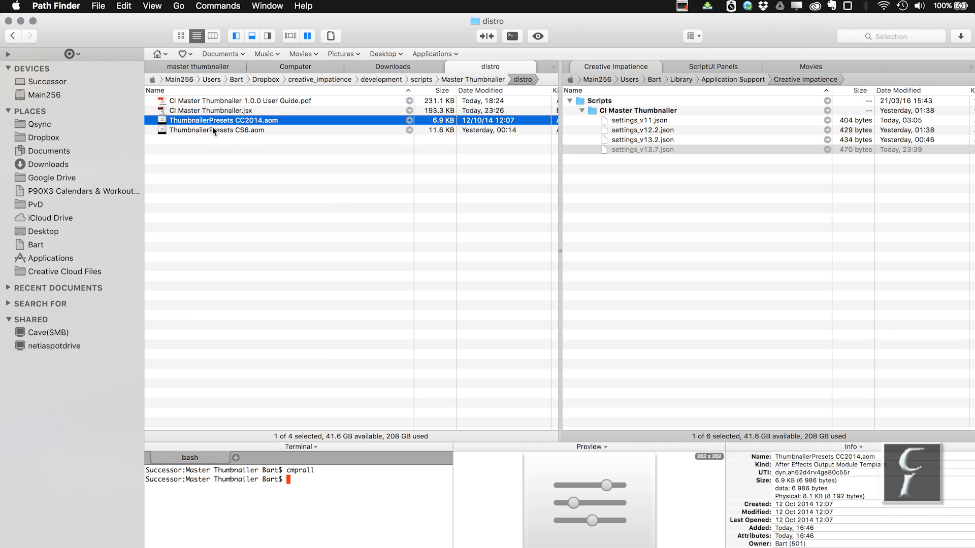
mouse_move(253, 141)
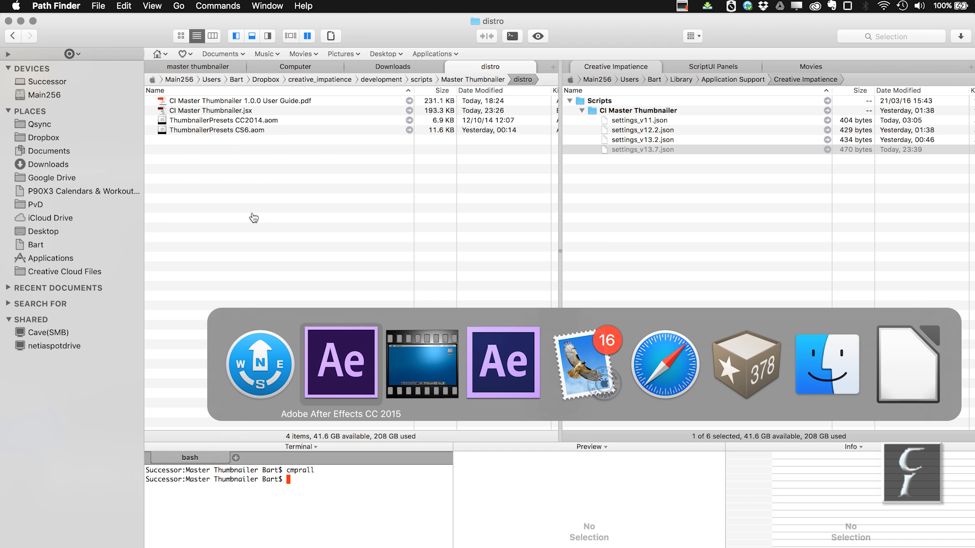
Step: Load ThumbnailerPresets CC2014.aom as output module templates, skipping the duplicates
left_click(143, 6)
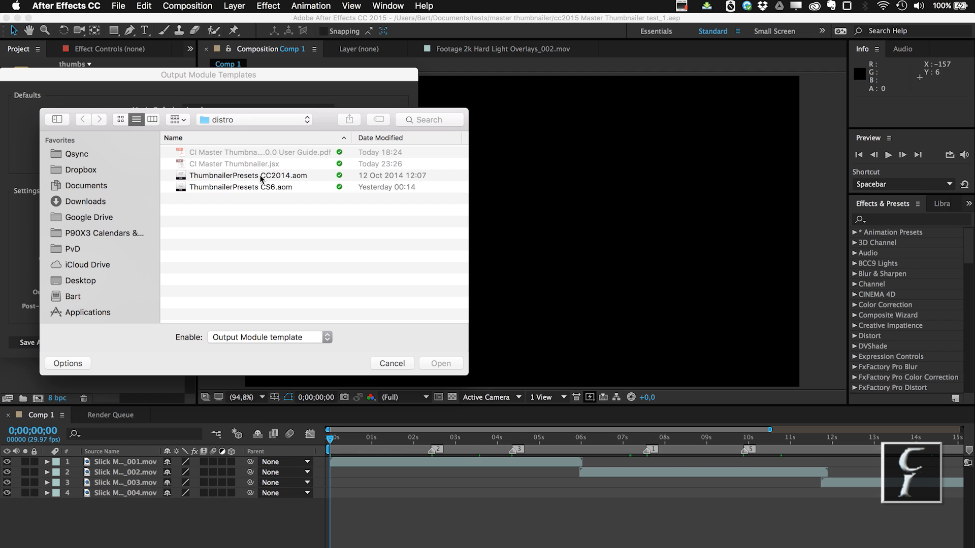
left_click(440, 363)
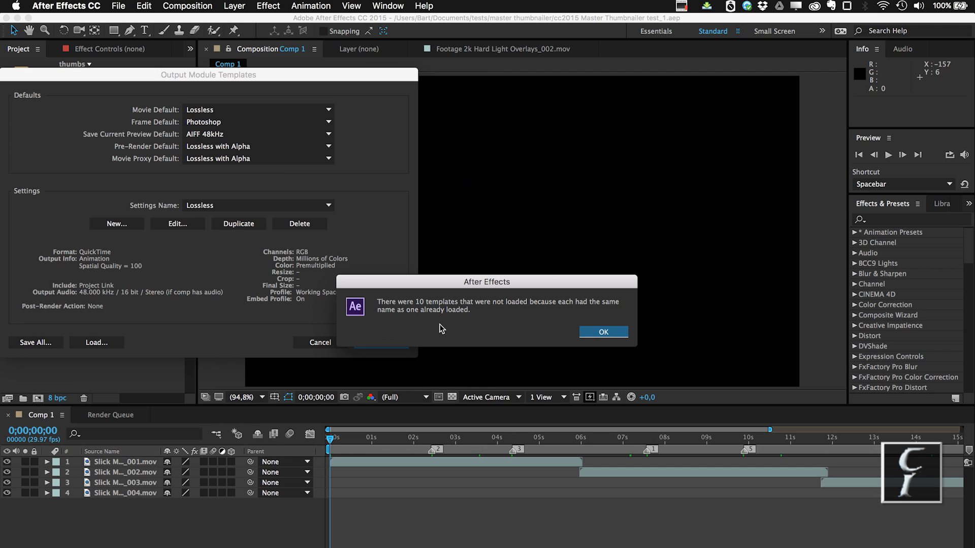
left_click(601, 332)
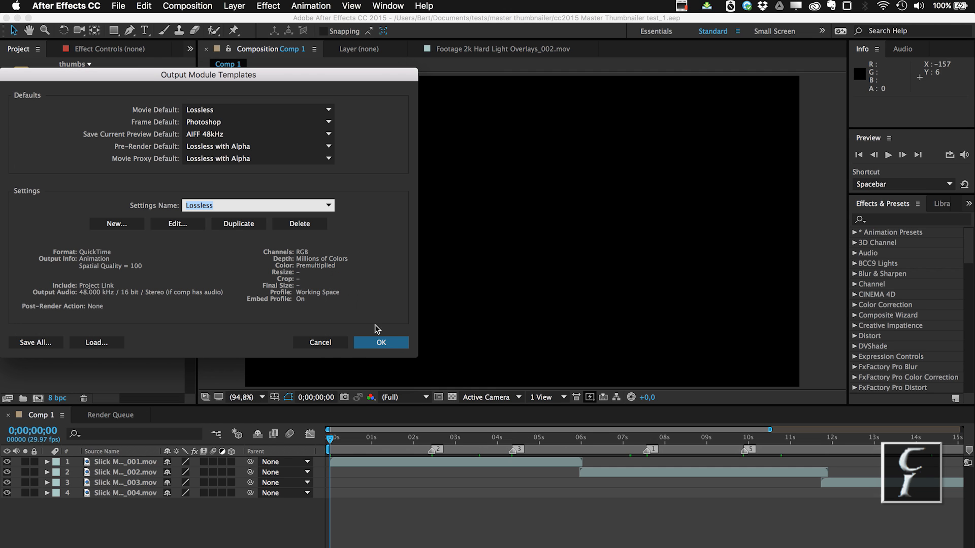
mouse_move(385, 344)
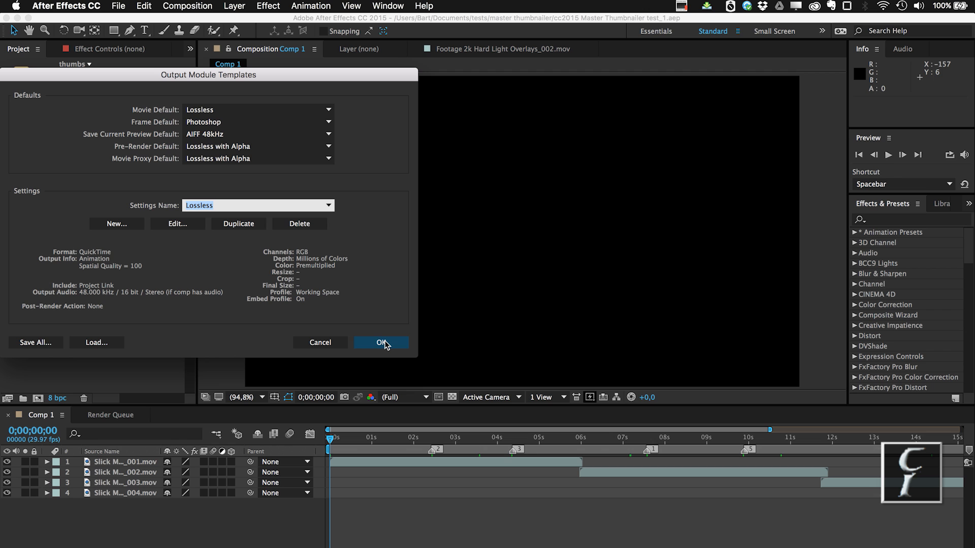
left_click(380, 343)
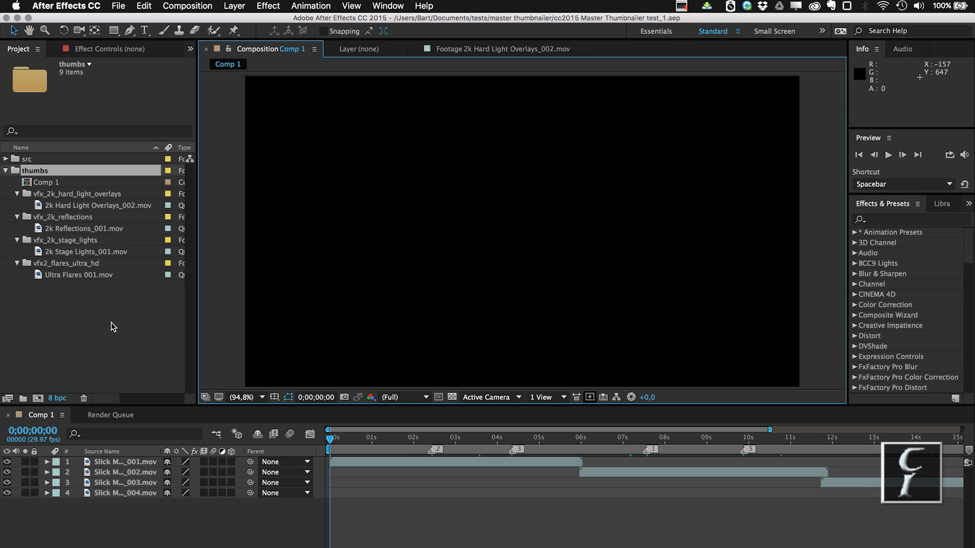
Step: Open the CI Master Thumbnailer panel from the list of available panels
left_click(388, 6)
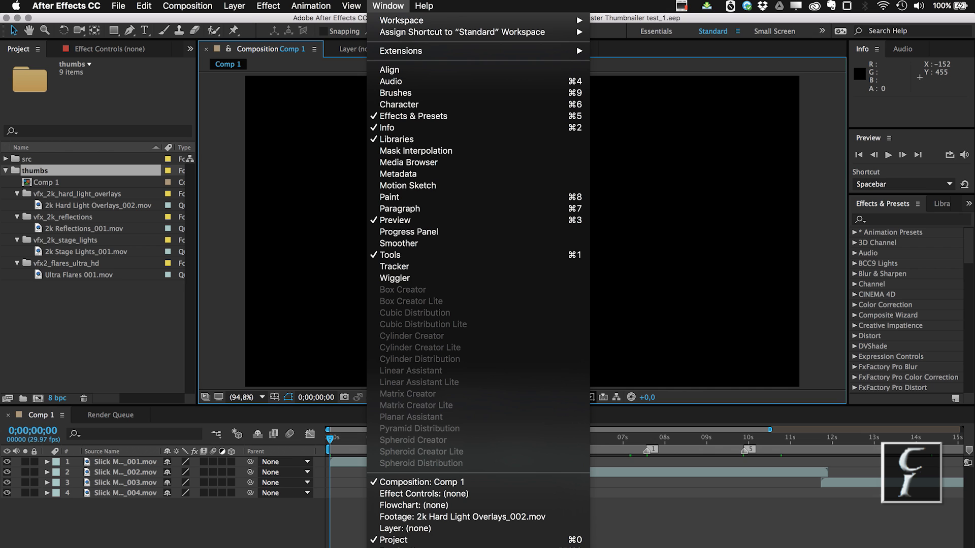
left_click(401, 50)
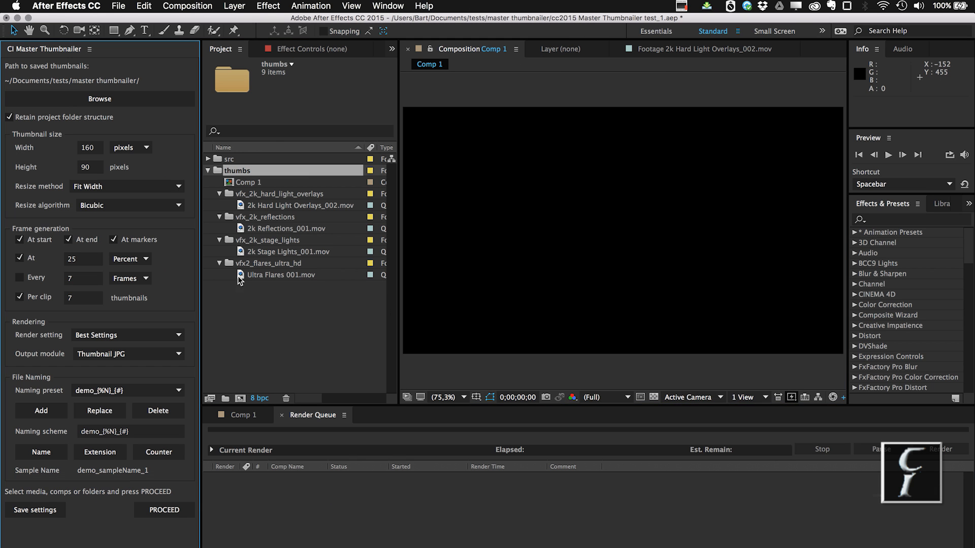
mouse_move(177, 126)
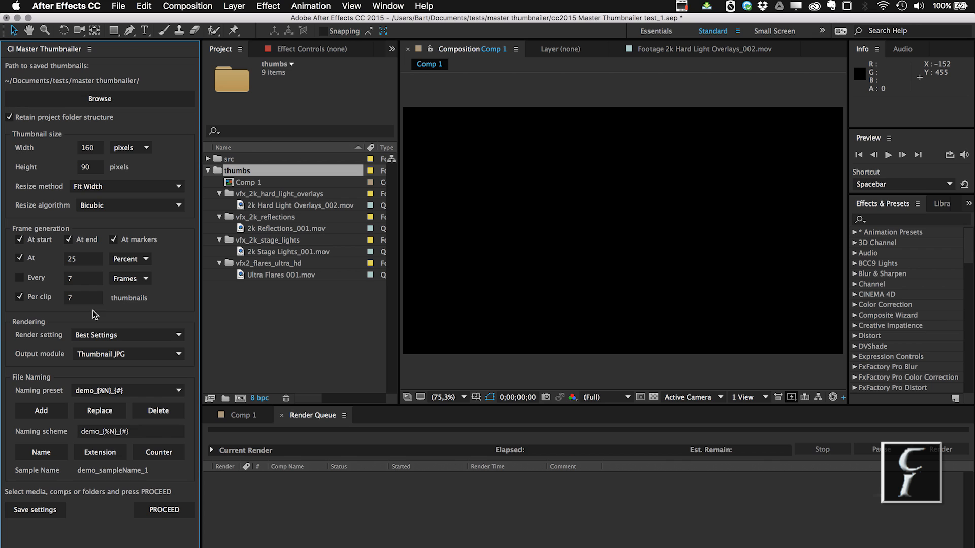
mouse_move(94, 448)
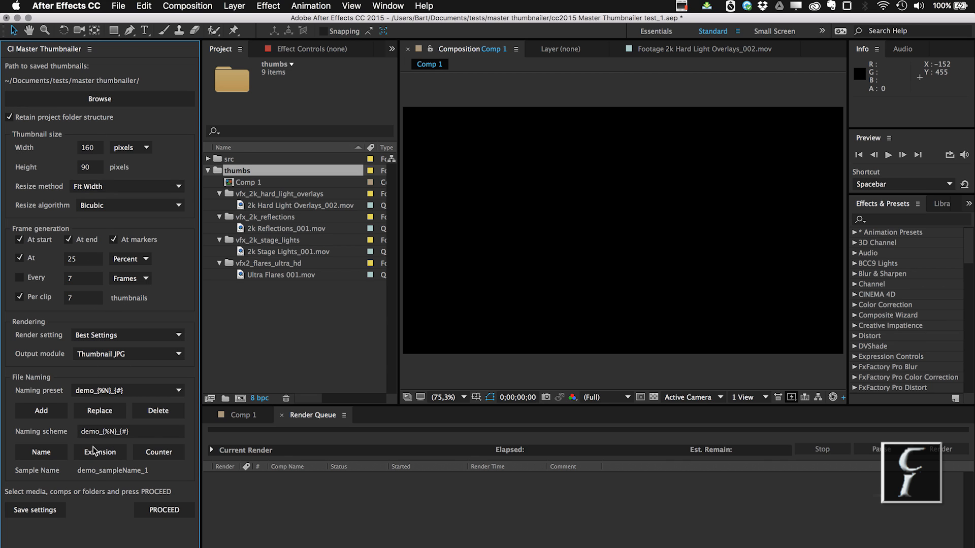
mouse_move(186, 263)
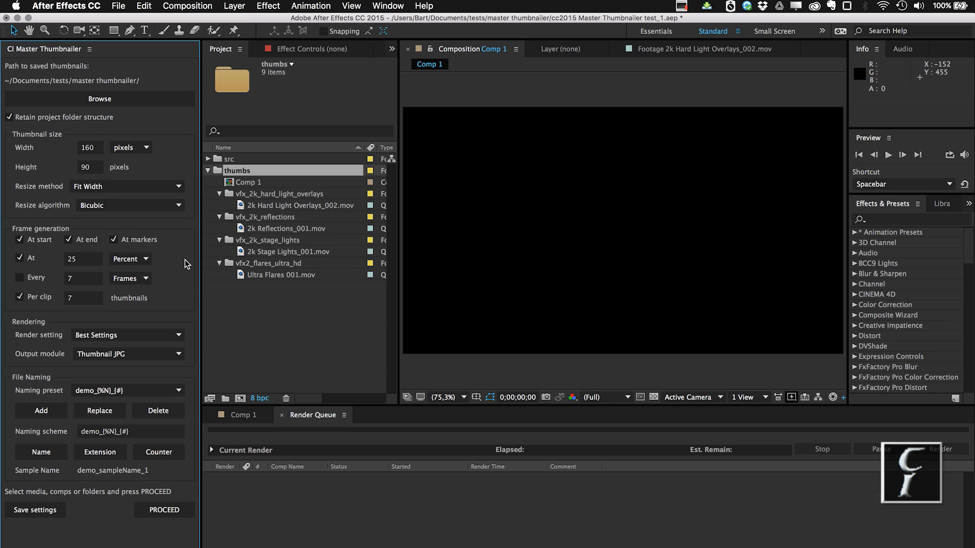
mouse_move(163, 146)
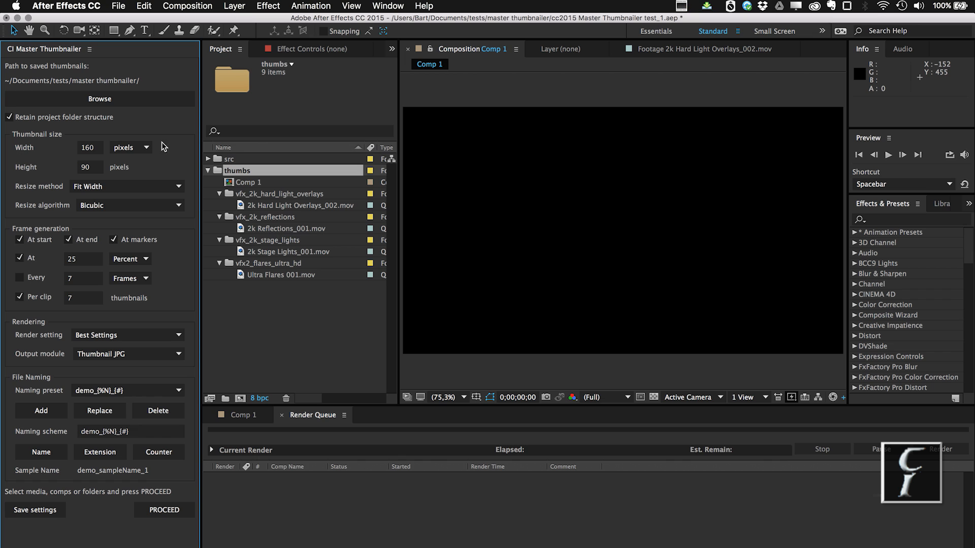
mouse_move(144, 89)
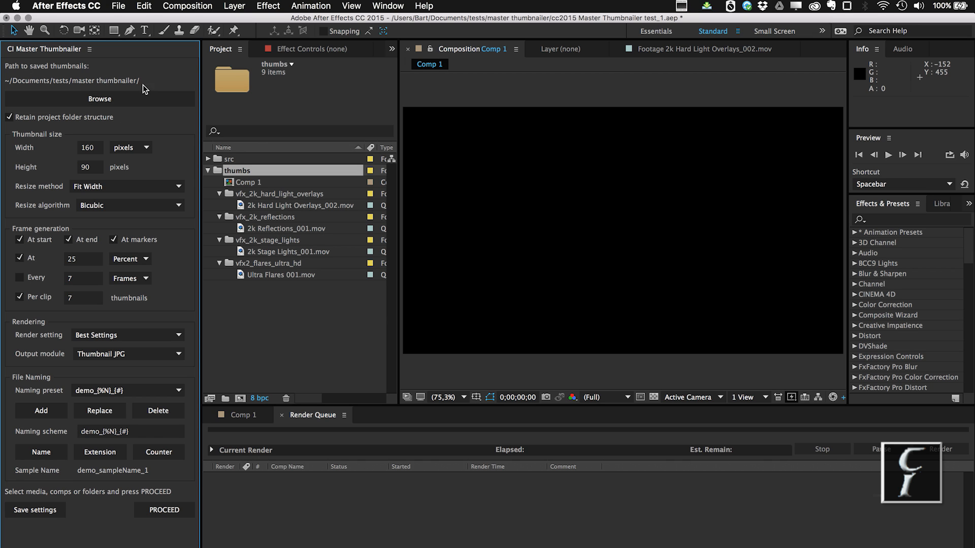
mouse_move(97, 92)
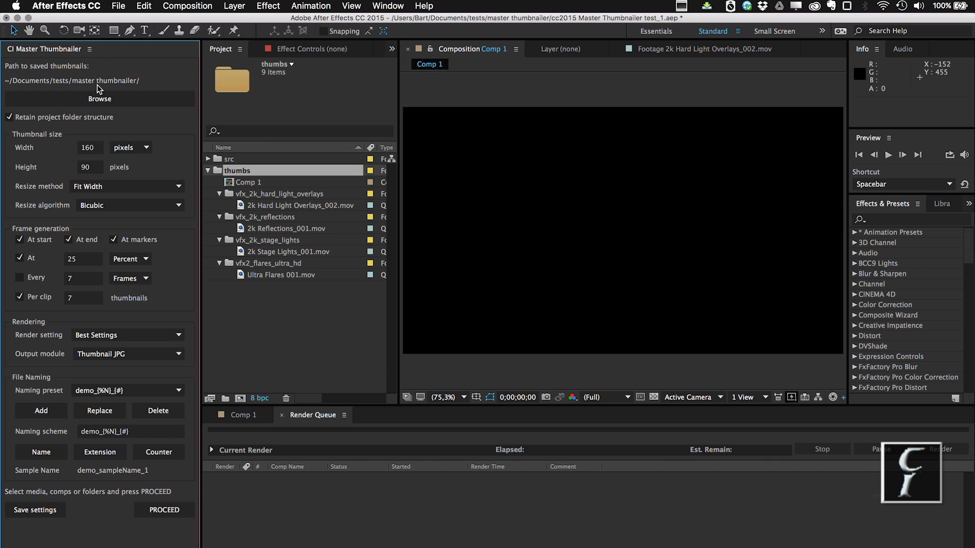
Step: Browse for an output folder but cancel, keeping master thumbnailer as the destination
left_click(100, 99)
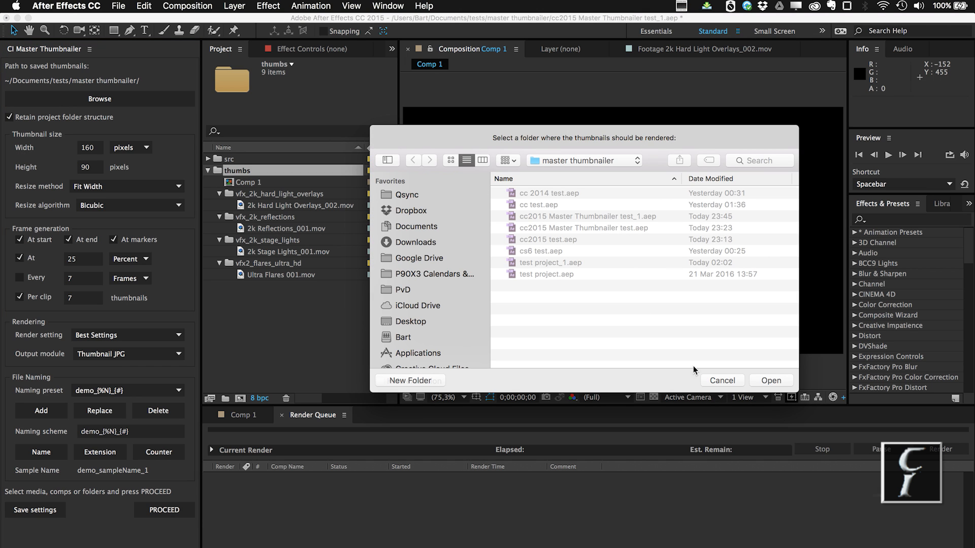
left_click(721, 379)
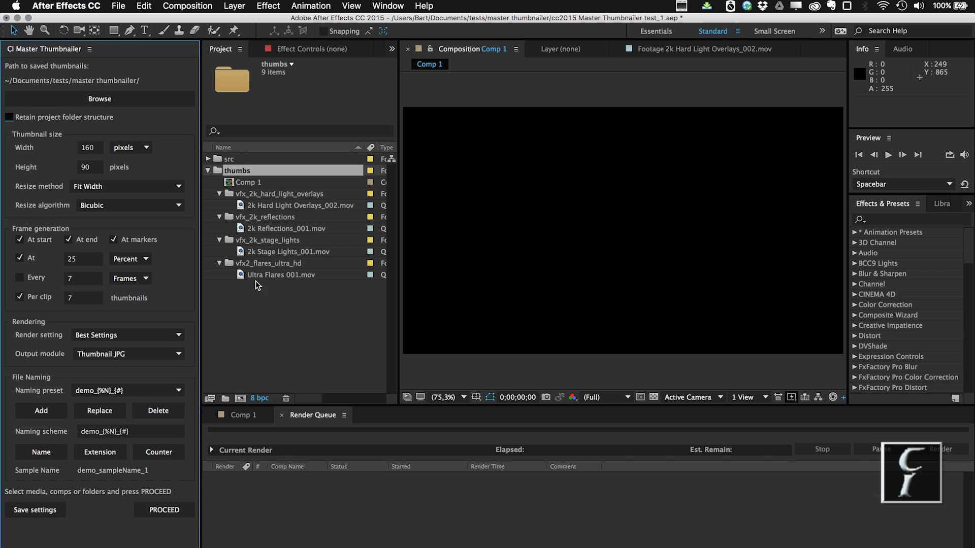
mouse_move(138, 73)
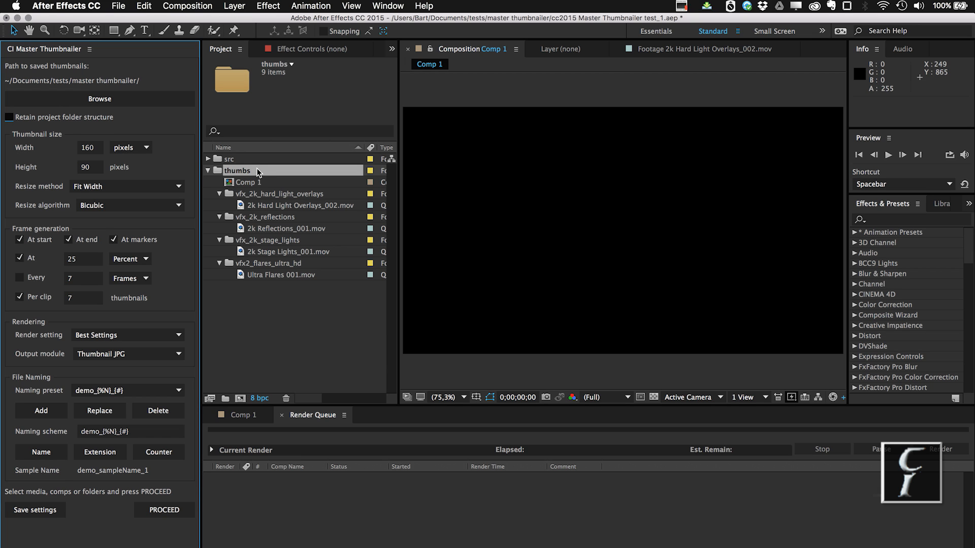
mouse_move(208, 151)
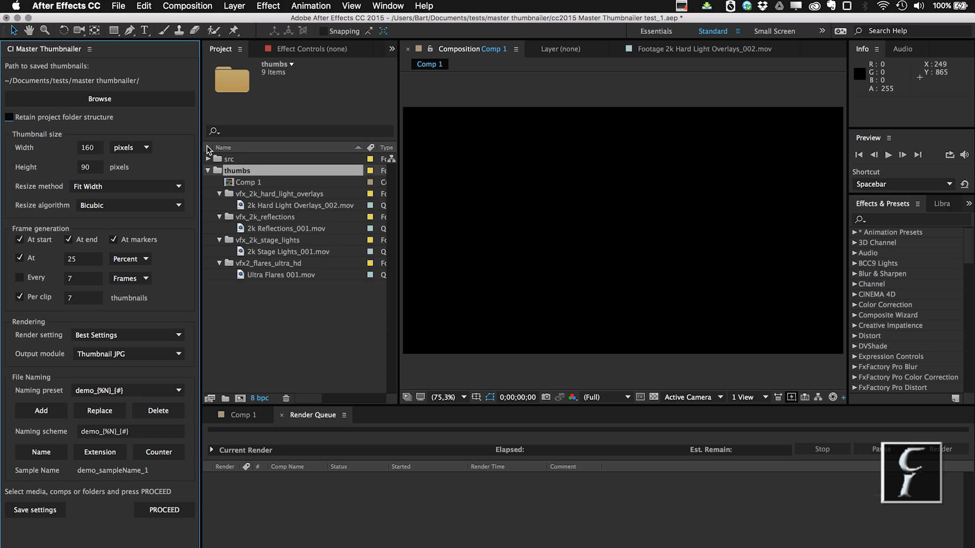
Step: Re-enable Retain project folder structure, keeping pixel width, Fit Width and Bicubic resizing
left_click(9, 117)
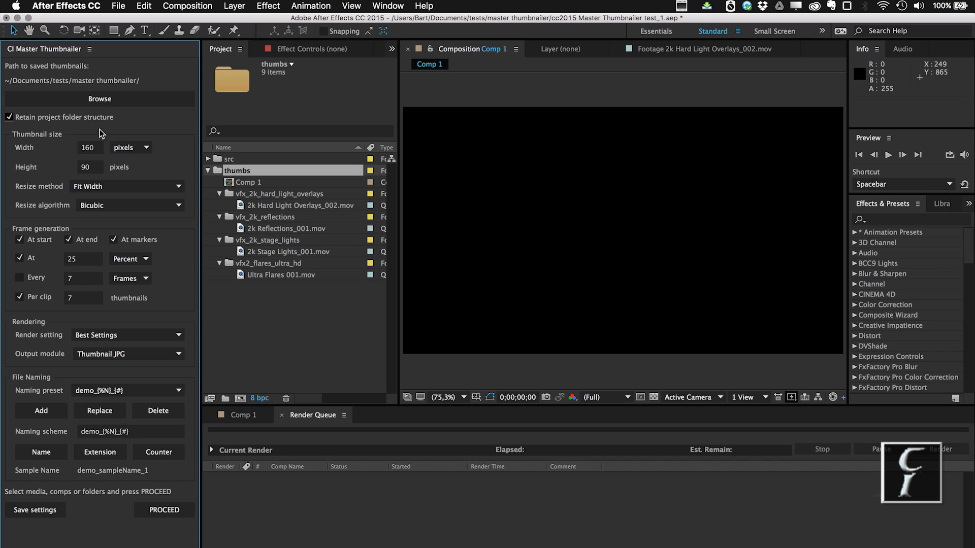
mouse_move(96, 137)
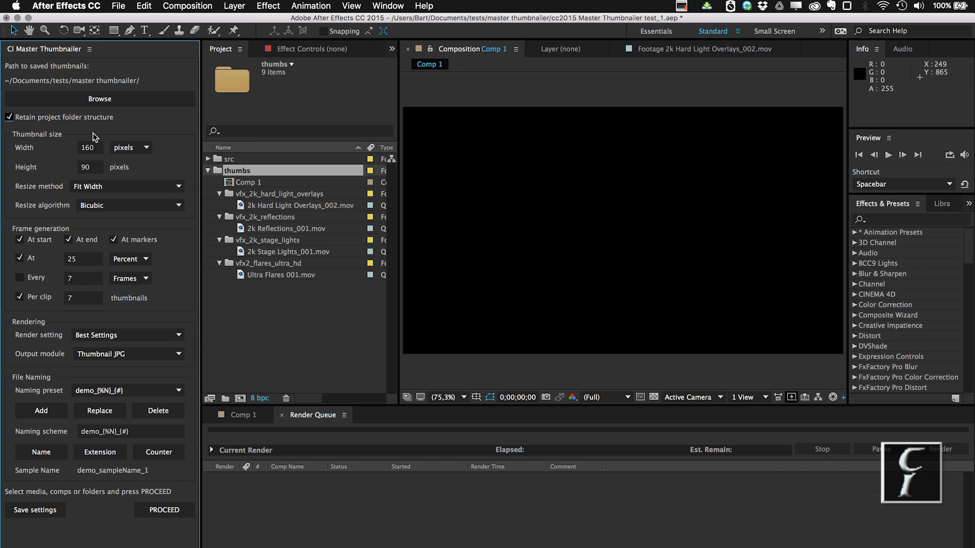
mouse_move(101, 139)
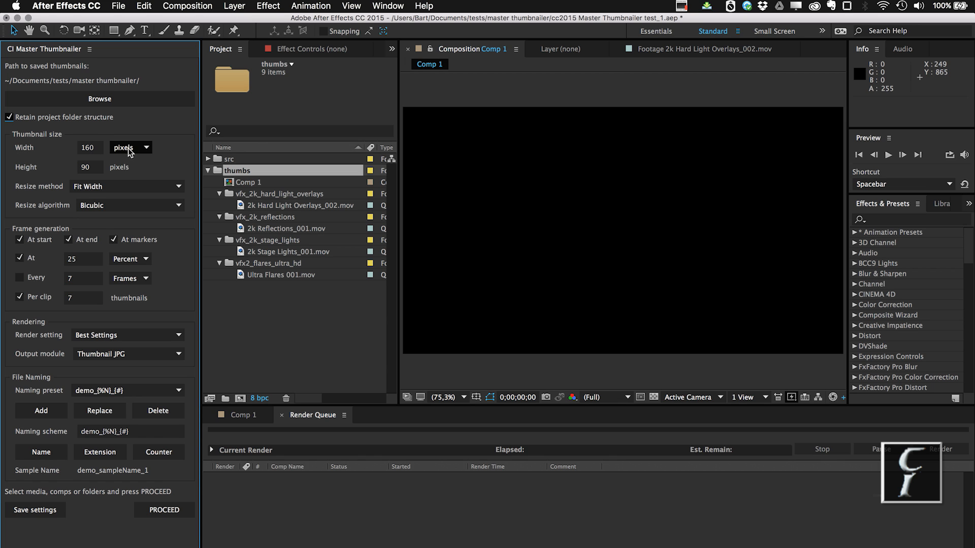
left_click(131, 147)
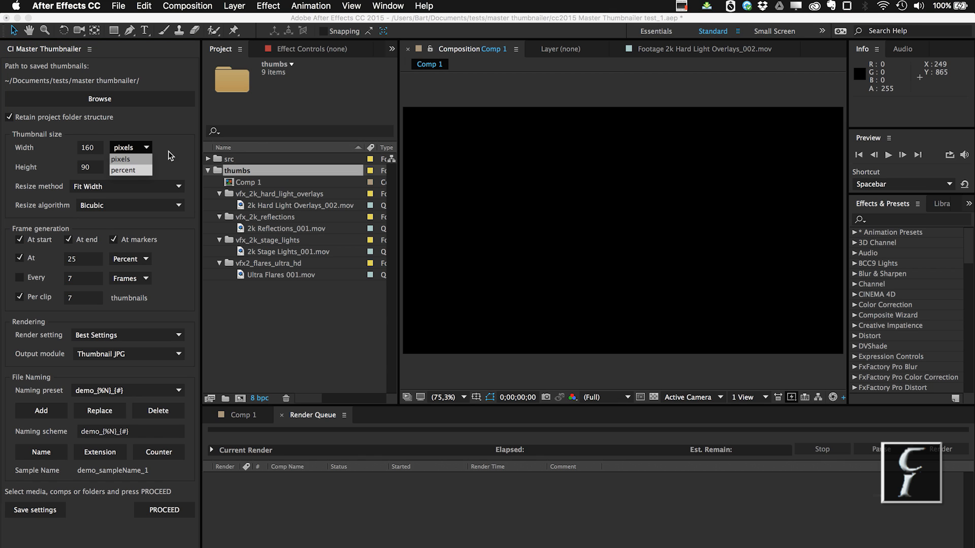
left_click(123, 158)
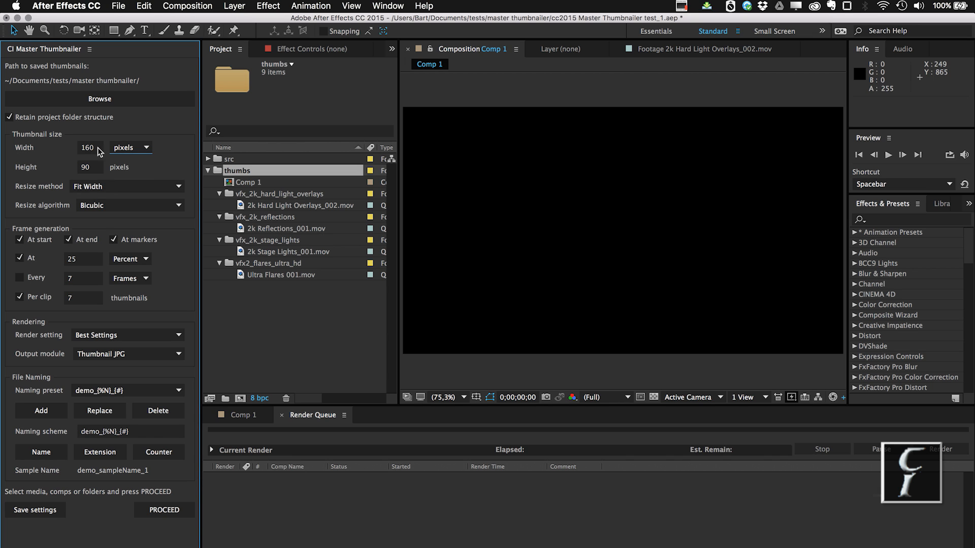
mouse_move(117, 174)
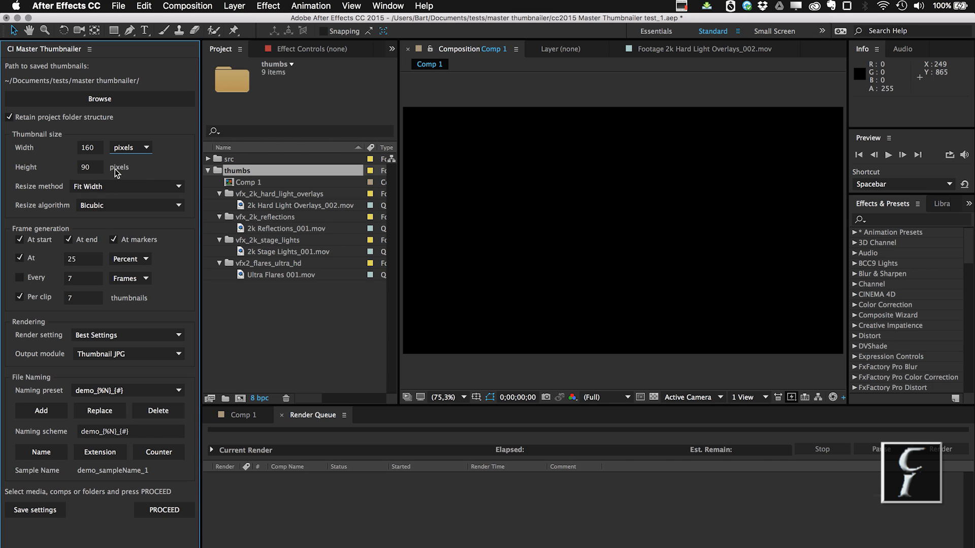
mouse_move(135, 180)
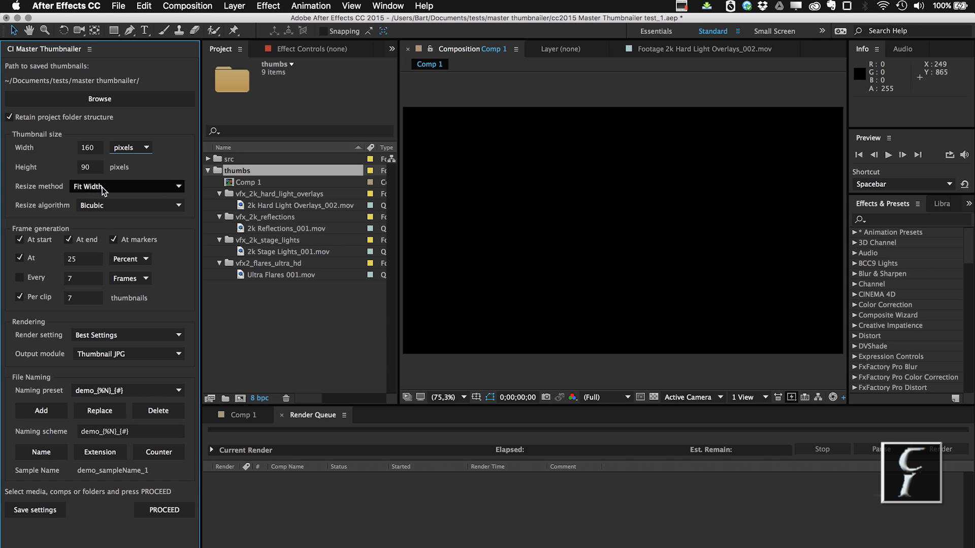
left_click(124, 186)
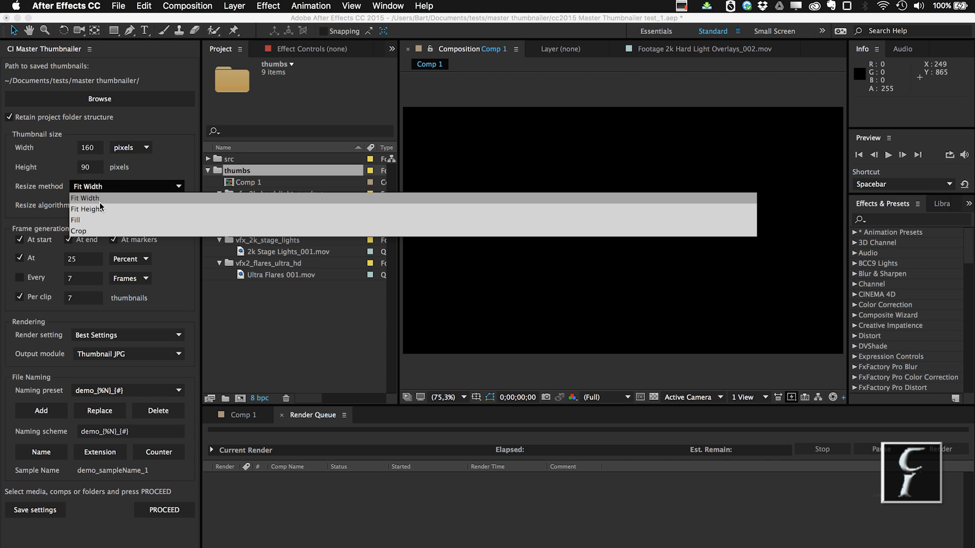
mouse_move(97, 205)
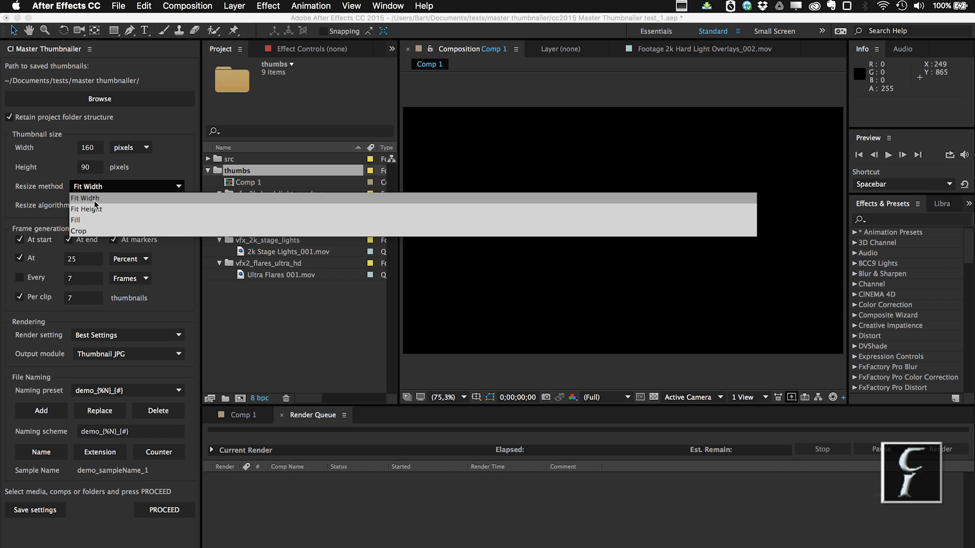
mouse_move(100, 220)
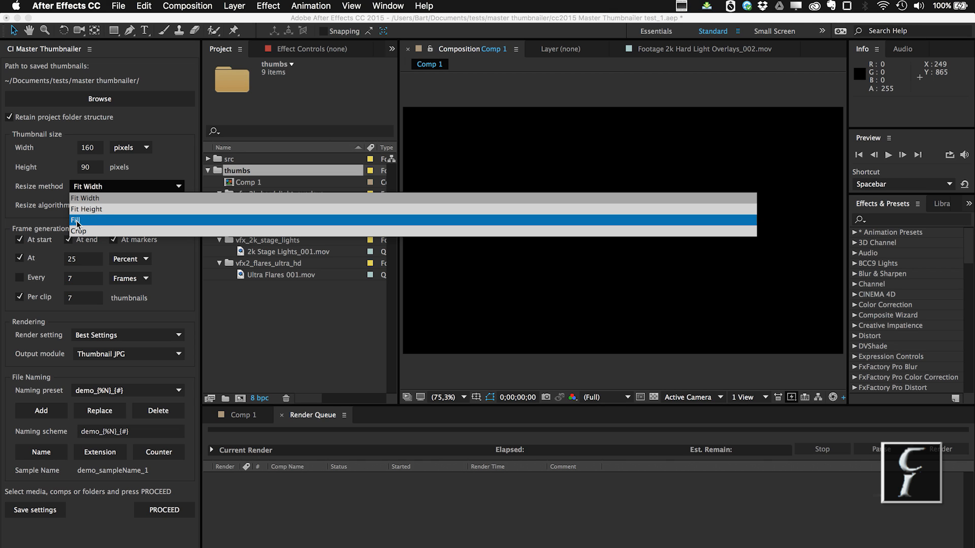
mouse_move(79, 231)
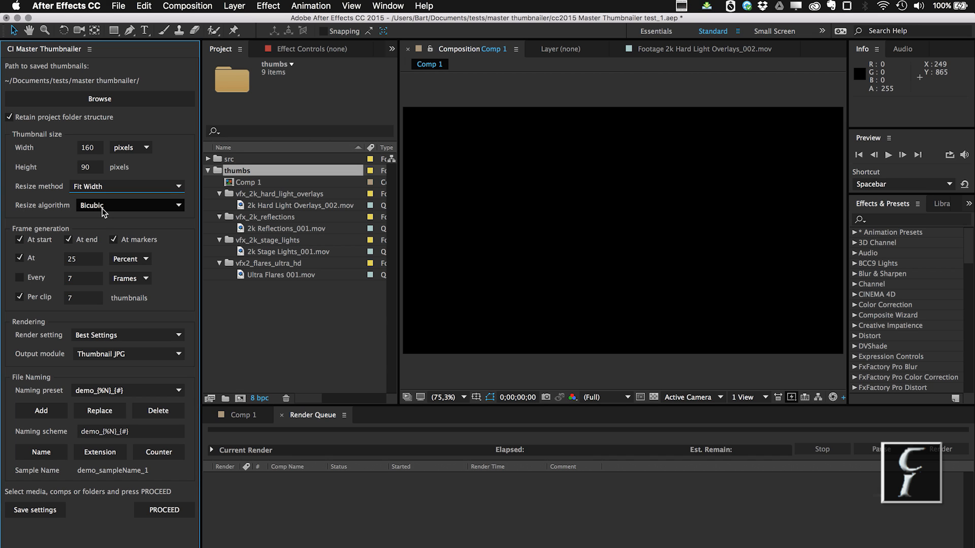
left_click(127, 205)
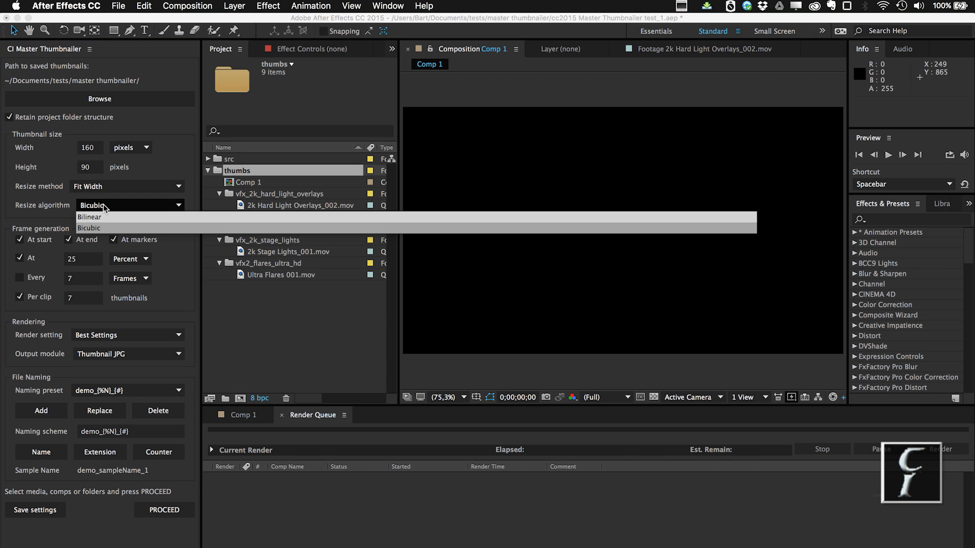
mouse_move(89, 216)
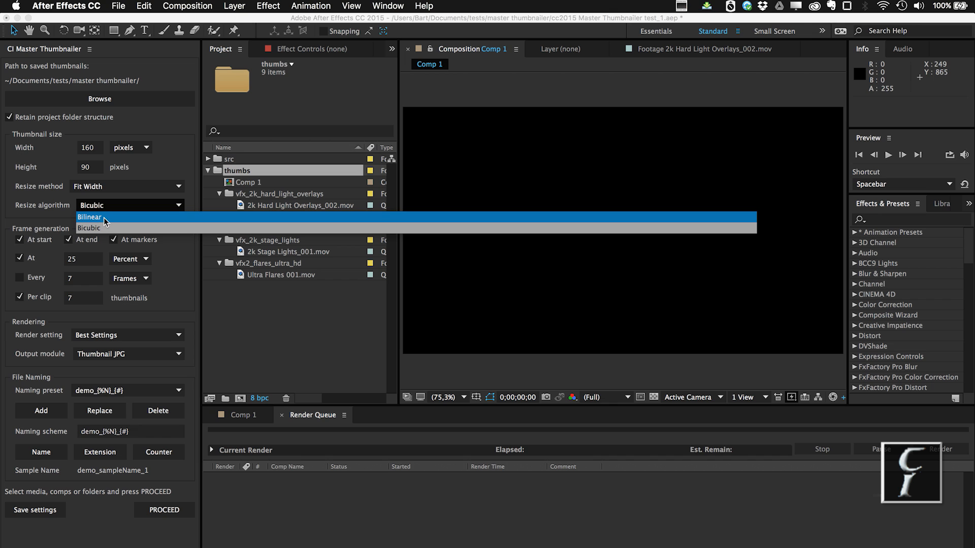
mouse_move(125, 224)
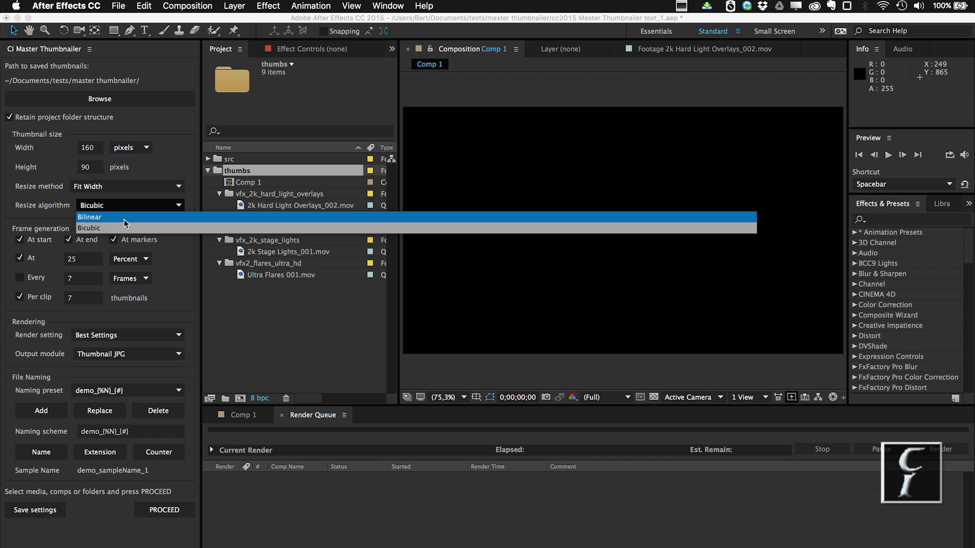
mouse_move(116, 228)
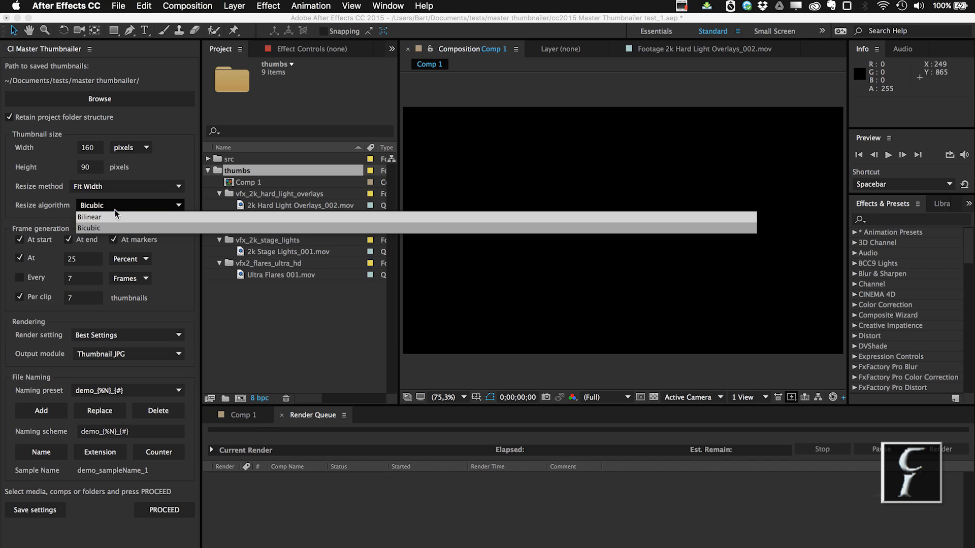
mouse_move(105, 233)
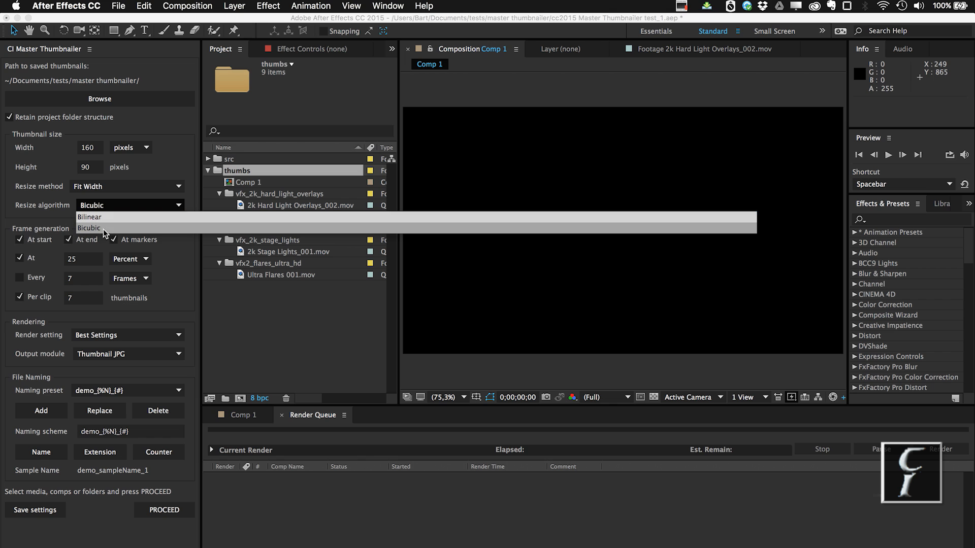
left_click(89, 227)
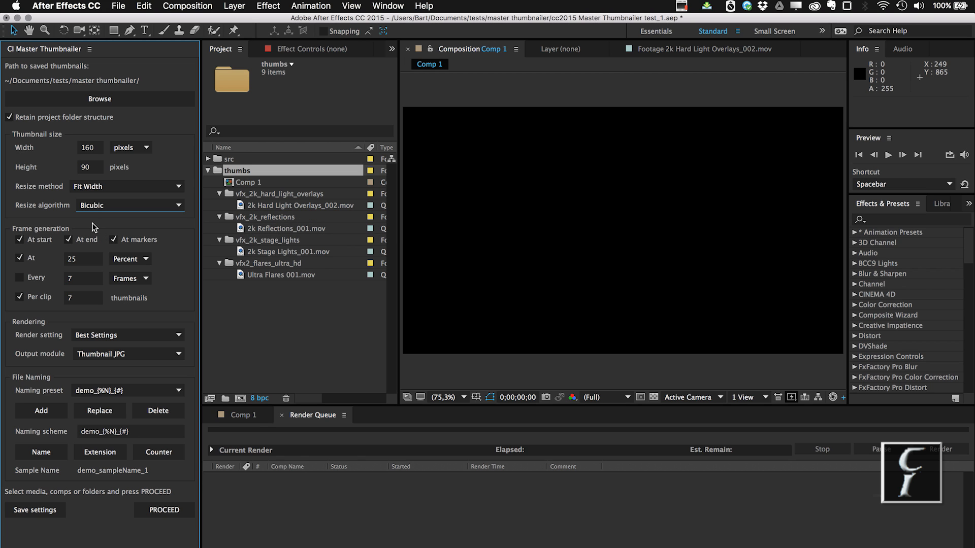
mouse_move(28, 222)
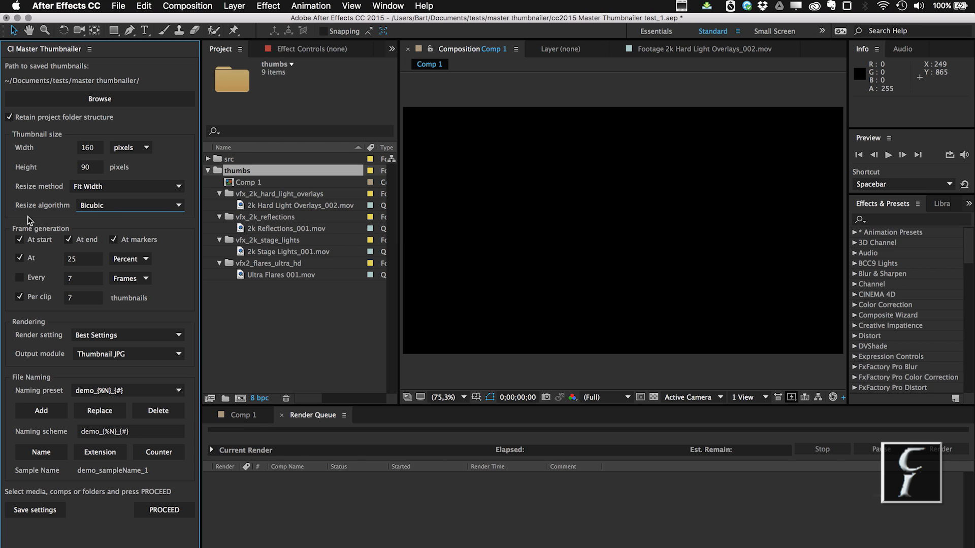
mouse_move(152, 233)
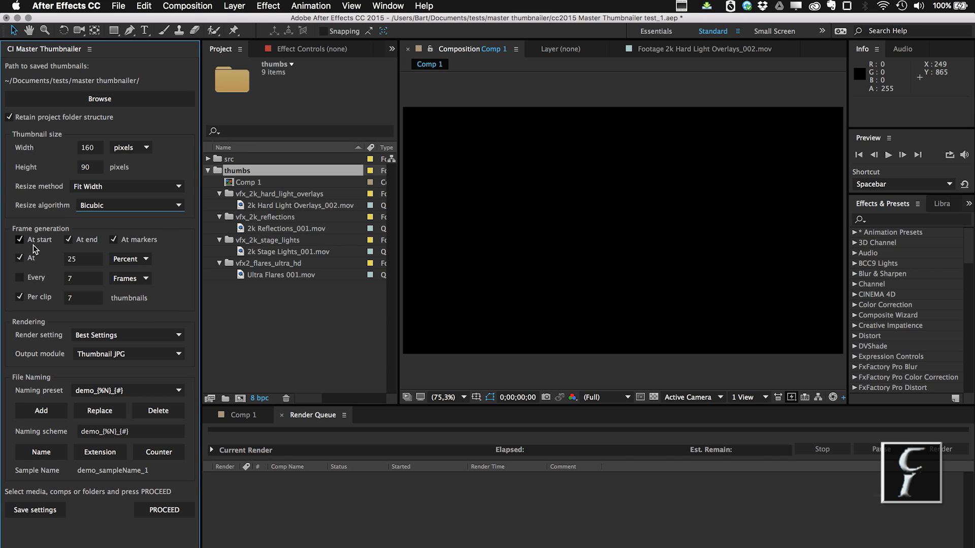
mouse_move(50, 244)
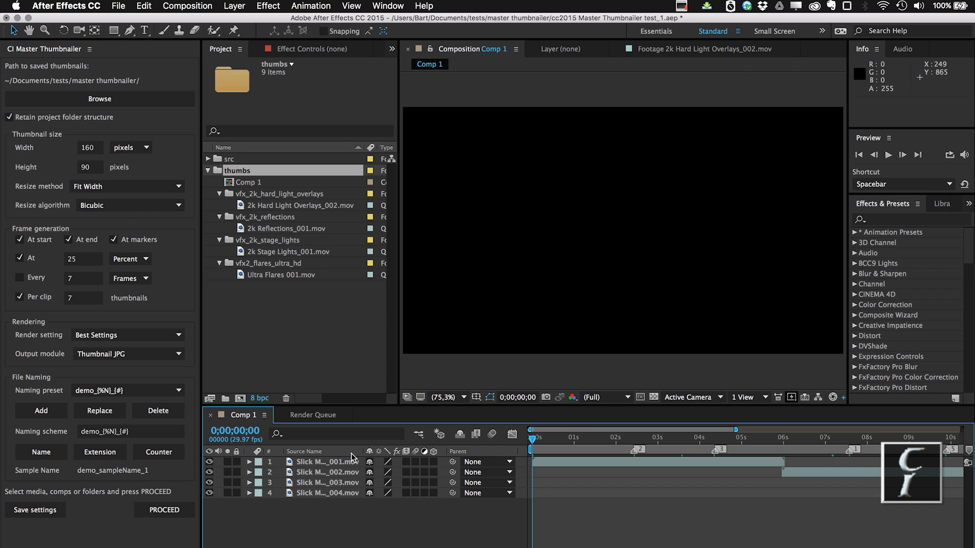
mouse_move(968, 460)
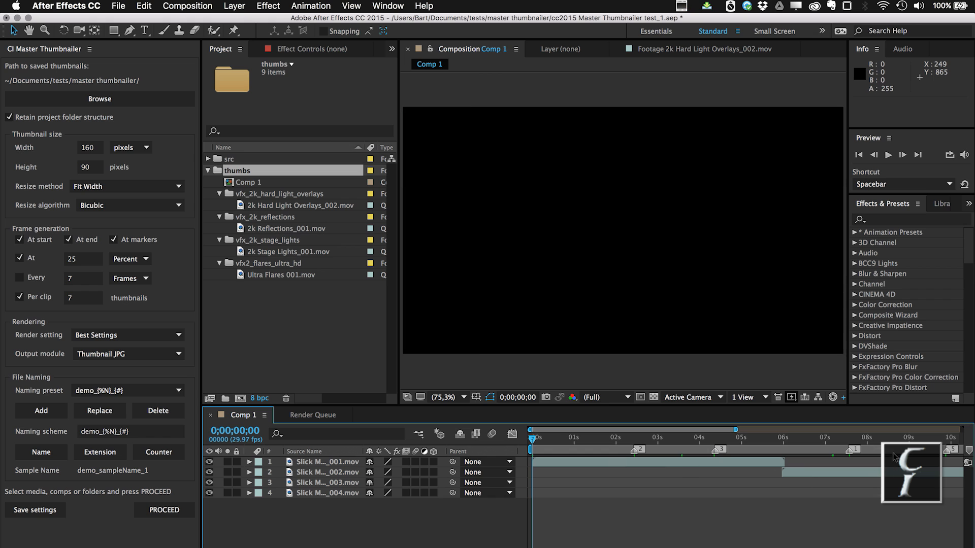
mouse_move(385, 329)
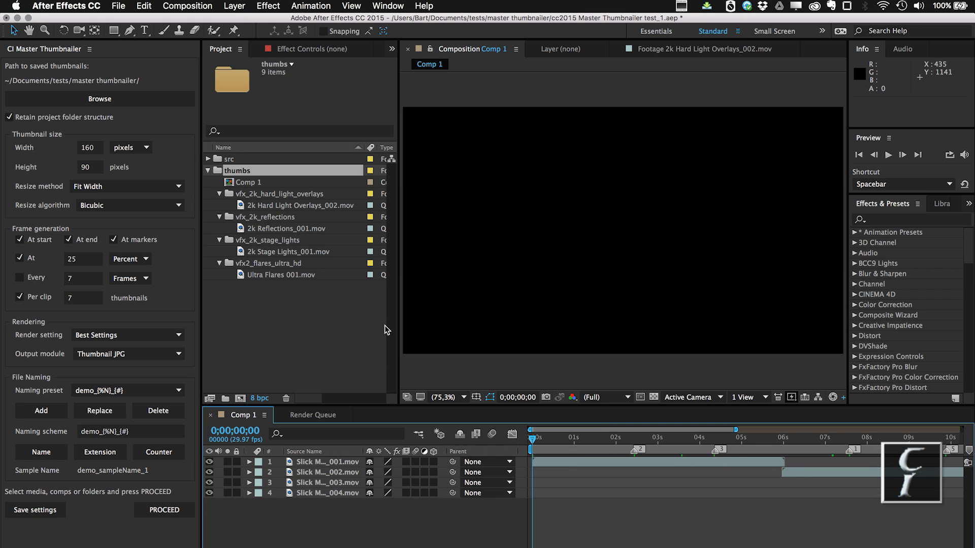
Step: Open 2k Hard Light Overlays_002.mov from the Project panel in the Footage viewer
double_click(300, 205)
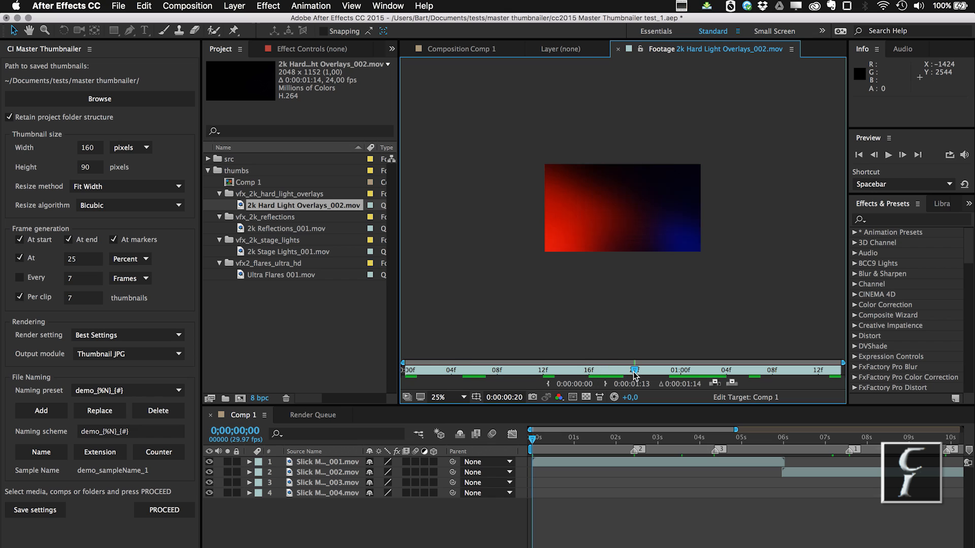
mouse_move(599, 371)
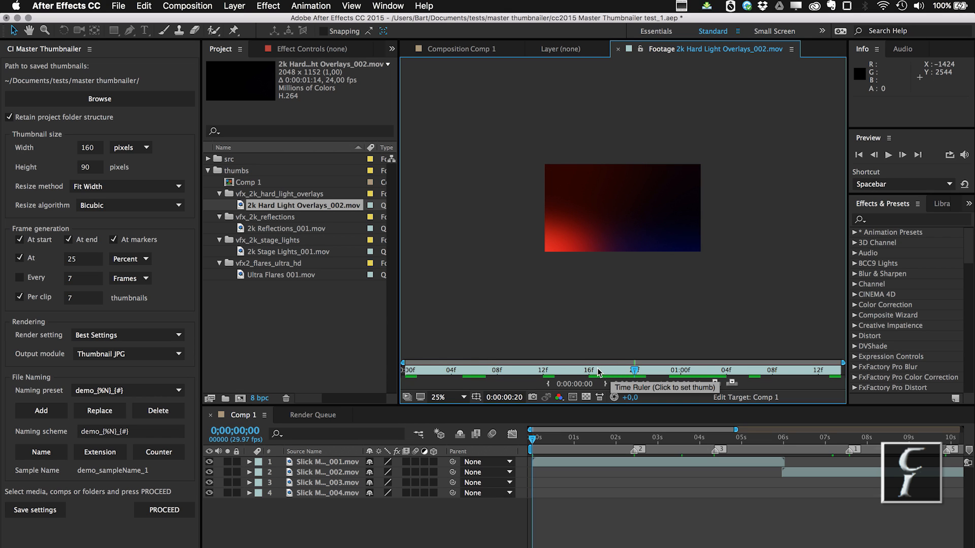
mouse_move(560, 373)
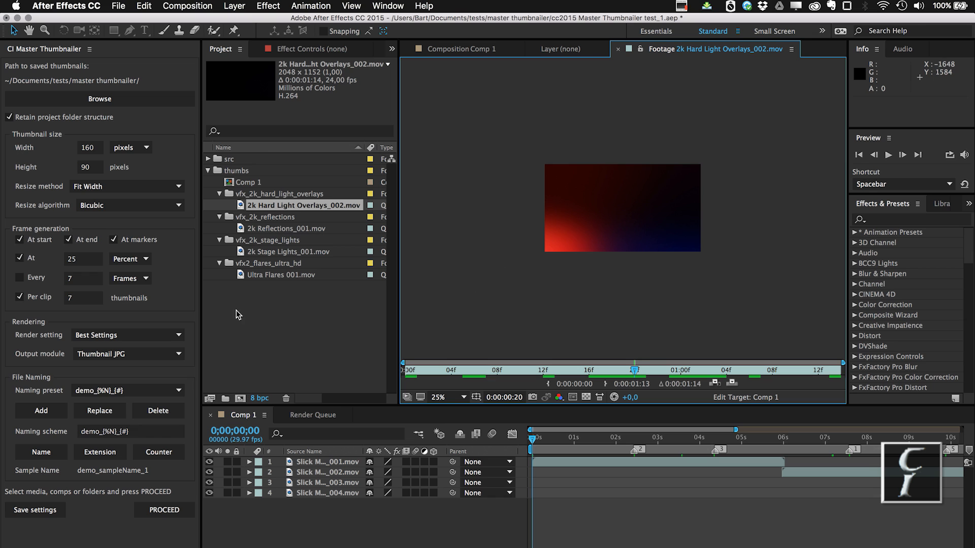
mouse_move(341, 332)
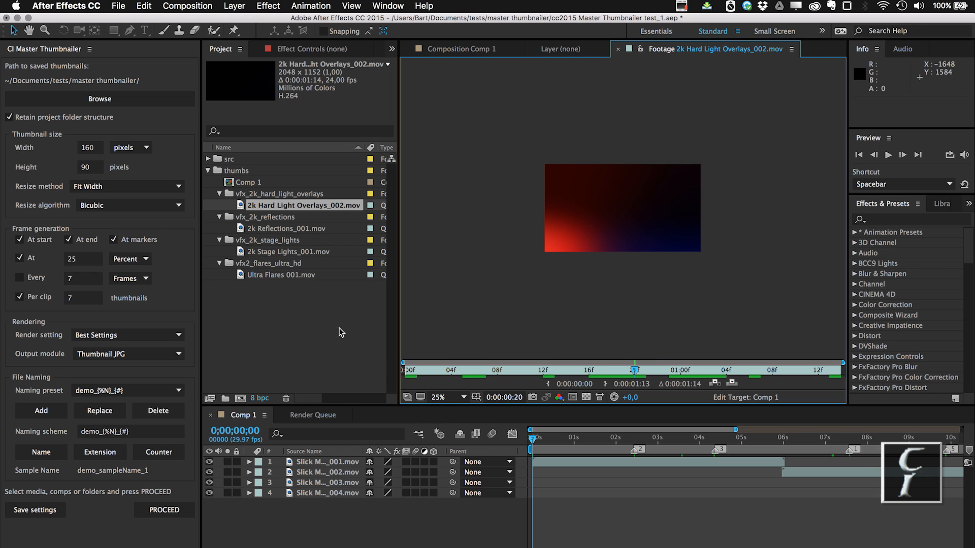
mouse_move(707, 243)
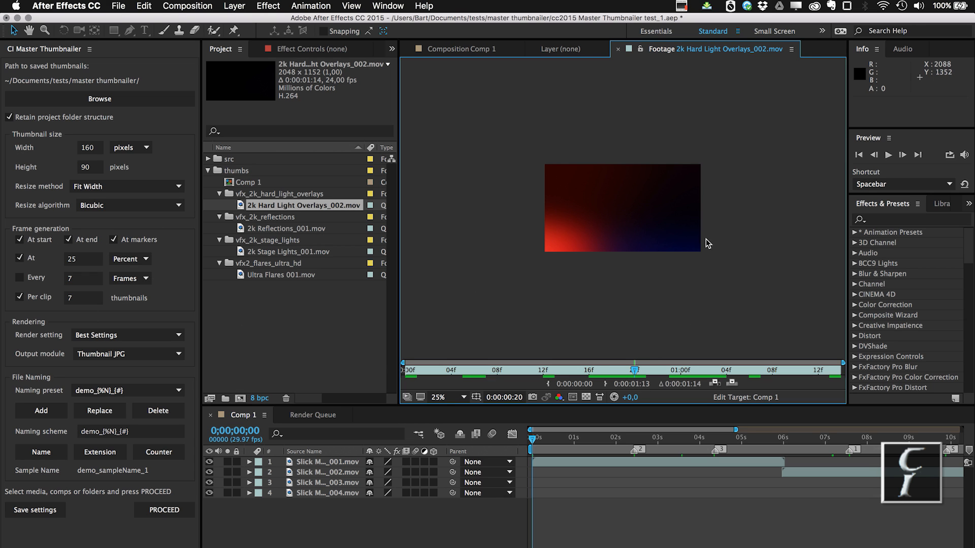
mouse_move(230, 311)
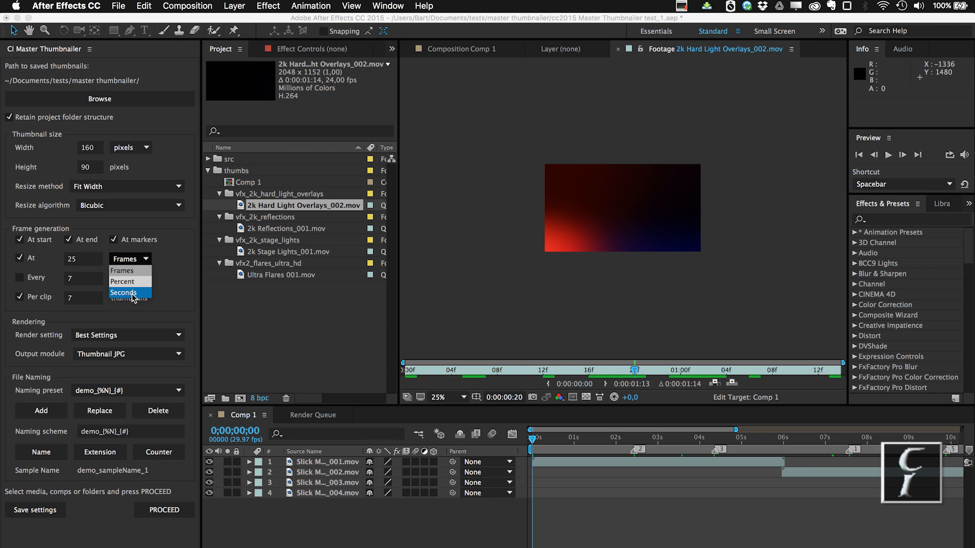
left_click(123, 293)
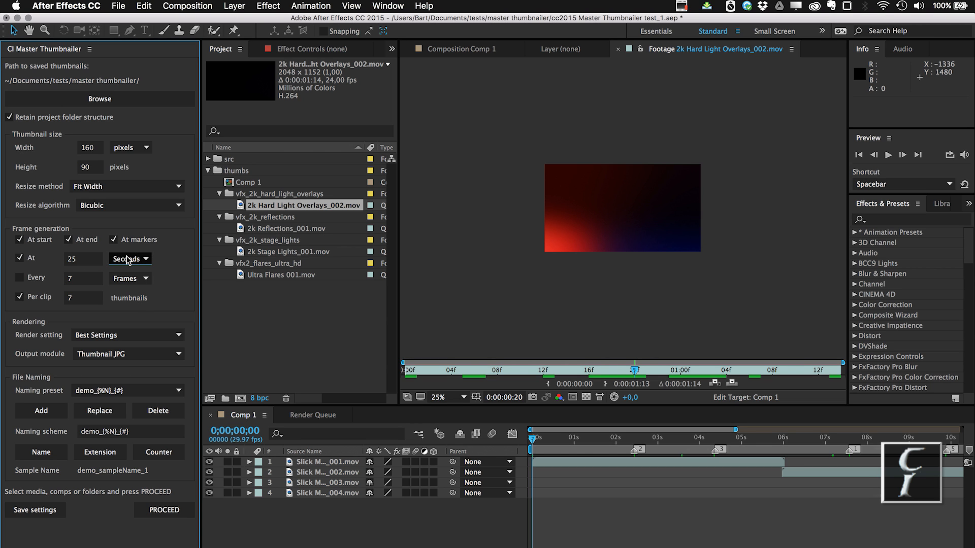
left_click(130, 258)
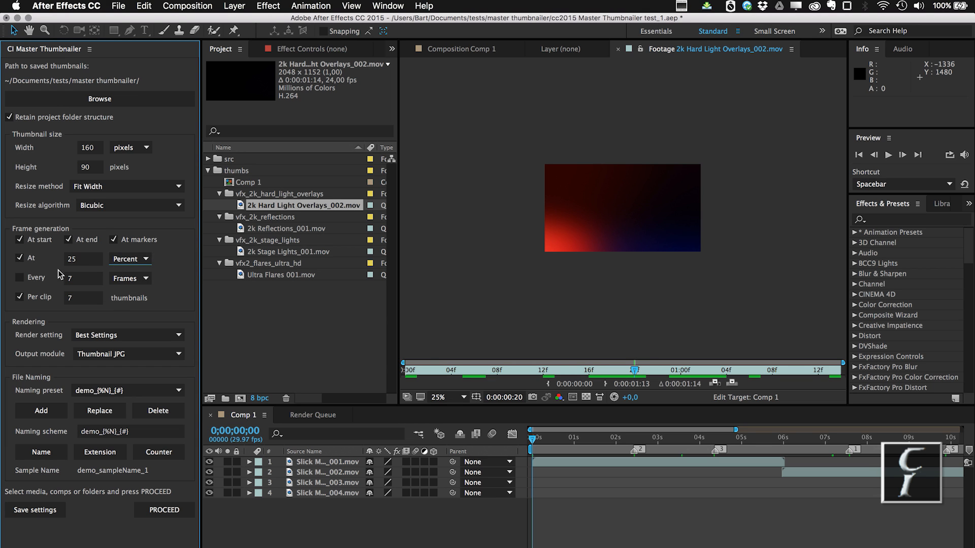
mouse_move(62, 260)
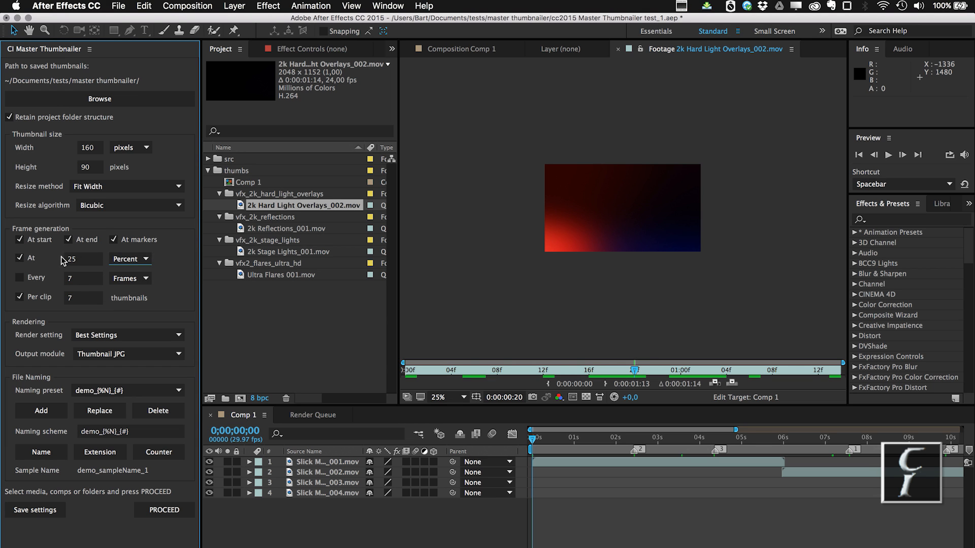
left_click(20, 277)
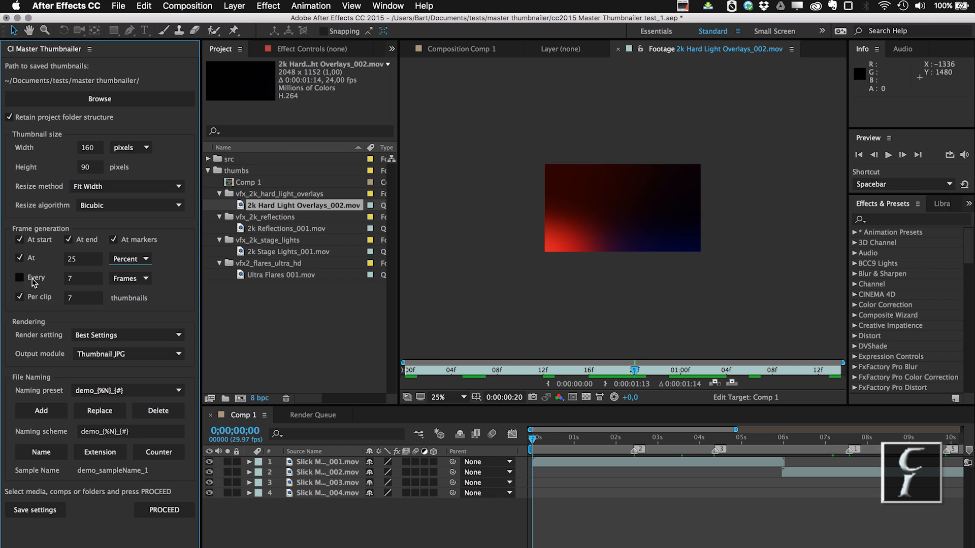
left_click(20, 277)
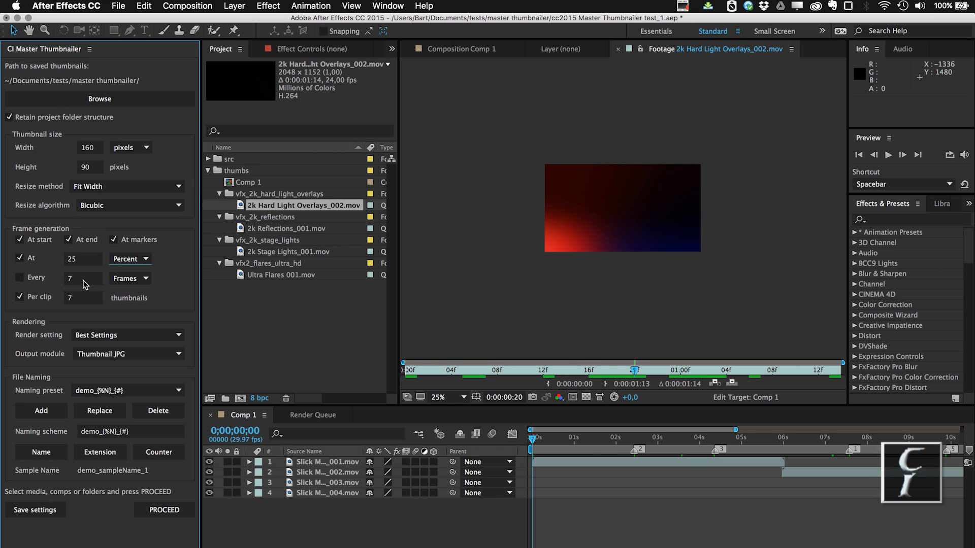
left_click(127, 278)
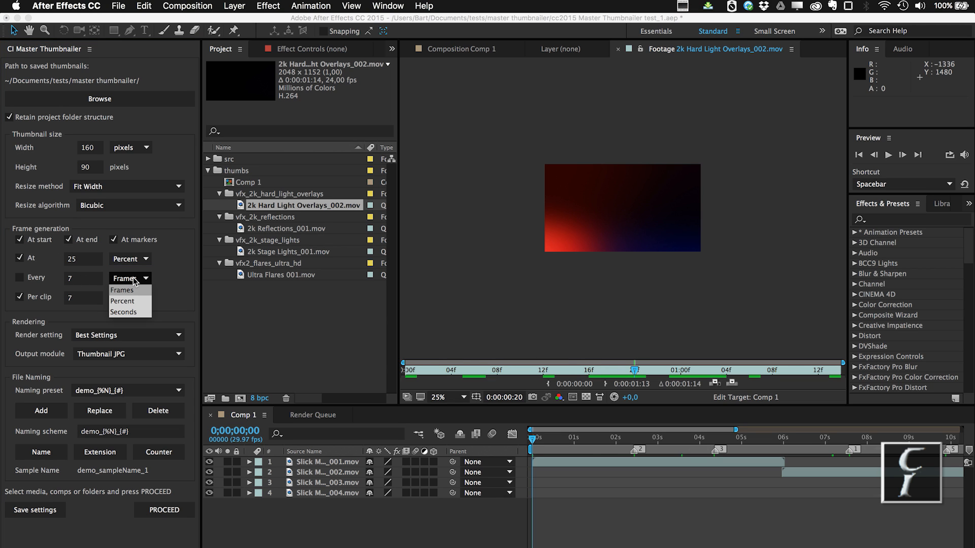
mouse_move(124, 312)
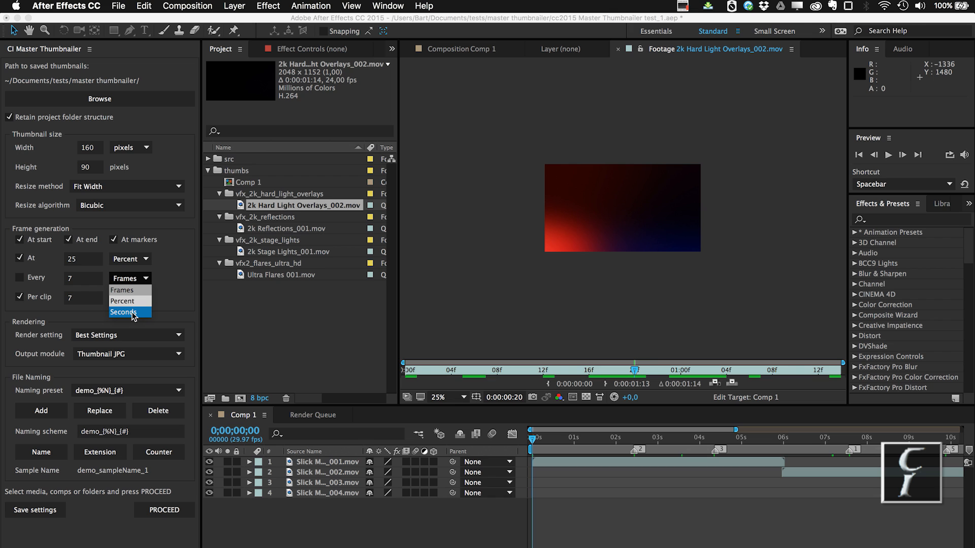
mouse_move(123, 301)
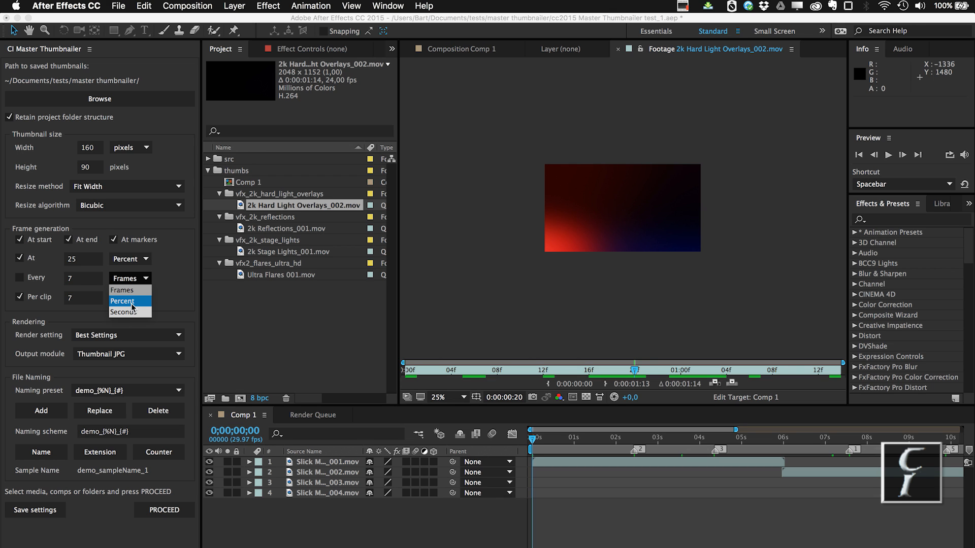
mouse_move(131, 307)
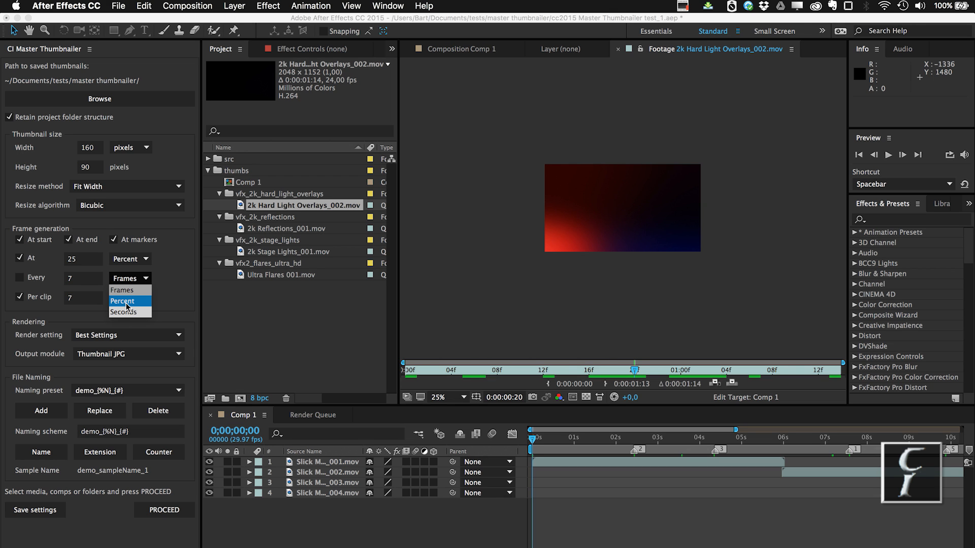
left_click(123, 300)
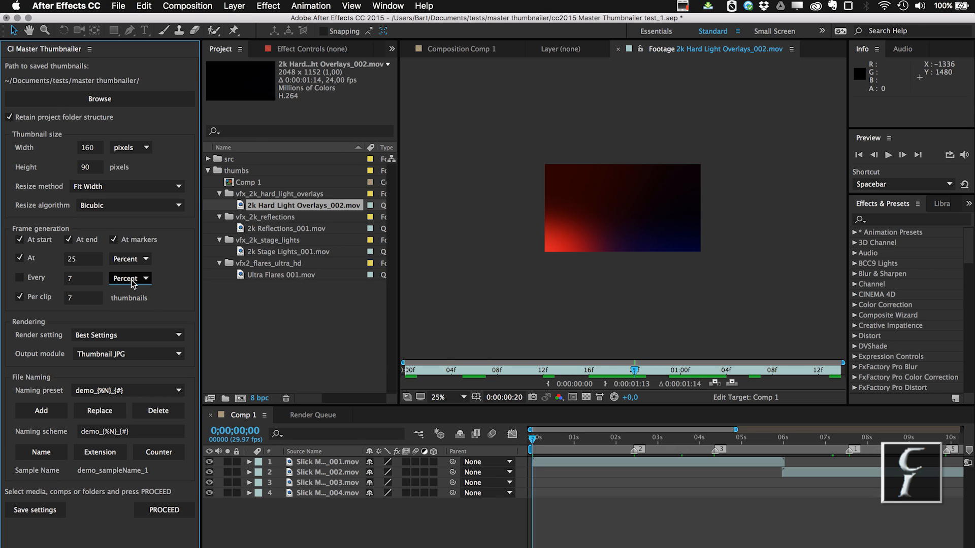
left_click(131, 277)
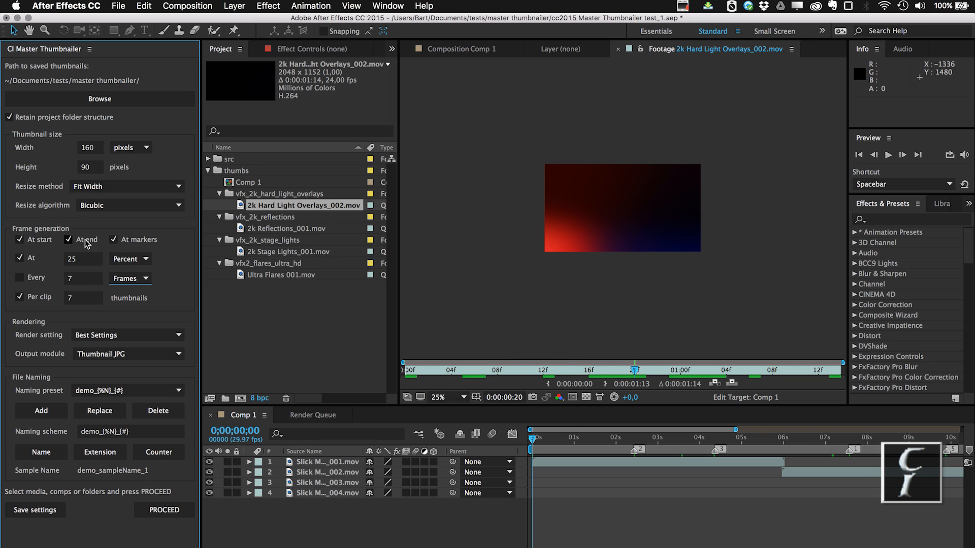
left_click(9, 277)
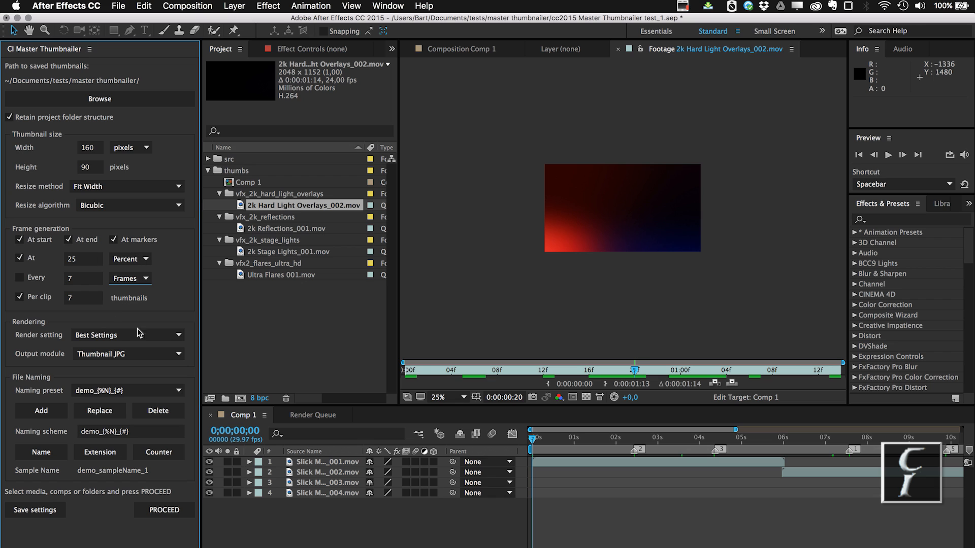
mouse_move(161, 315)
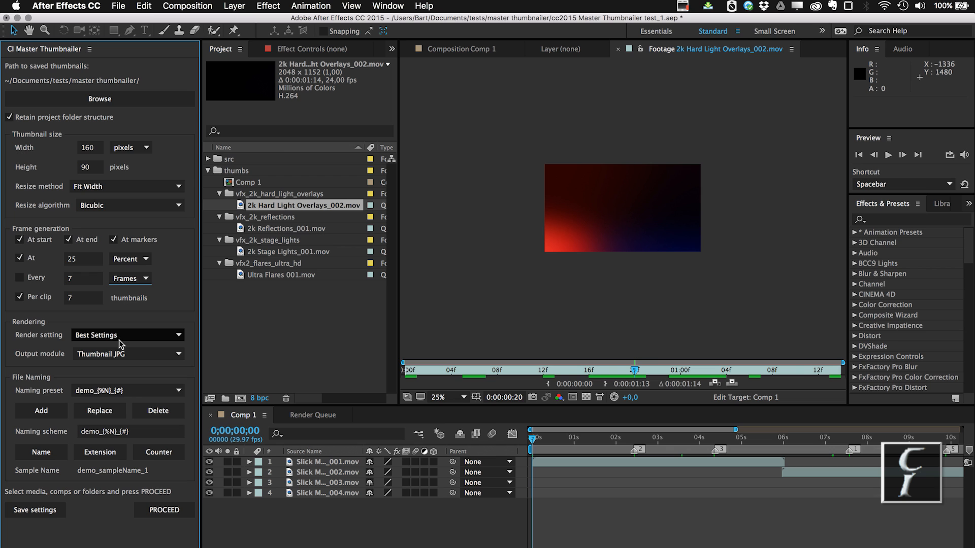
Step: Review the output format choices and keep Thumbnail JPG as the output module
left_click(128, 335)
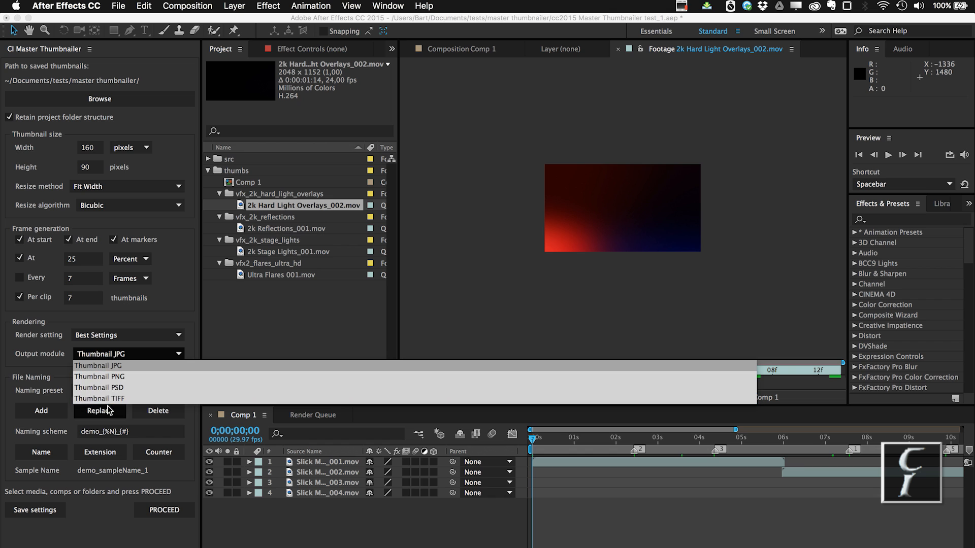
mouse_move(123, 376)
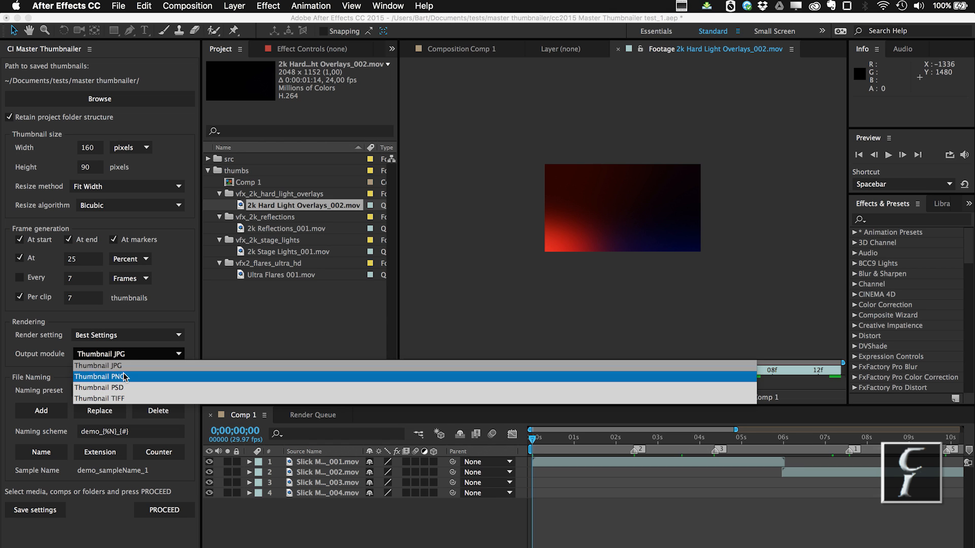
mouse_move(53, 379)
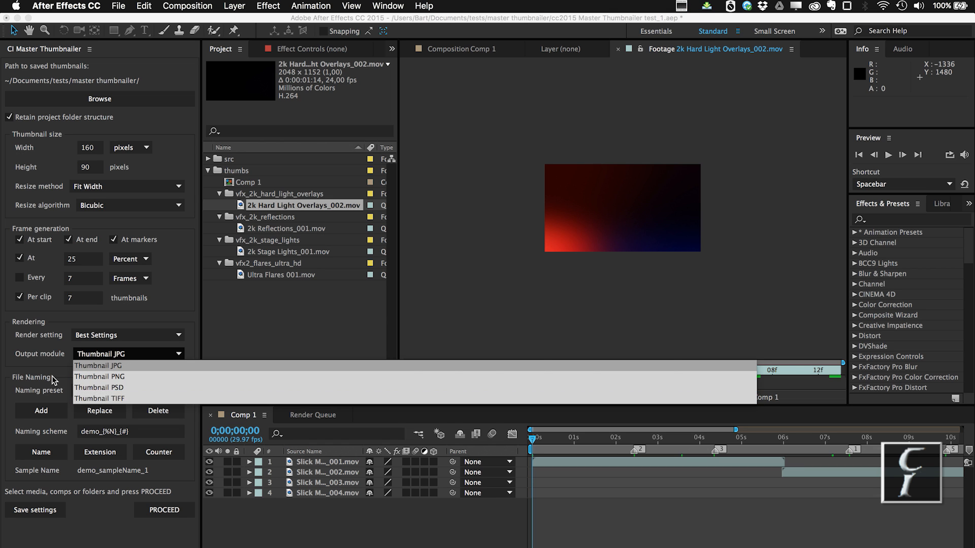
left_click(98, 366)
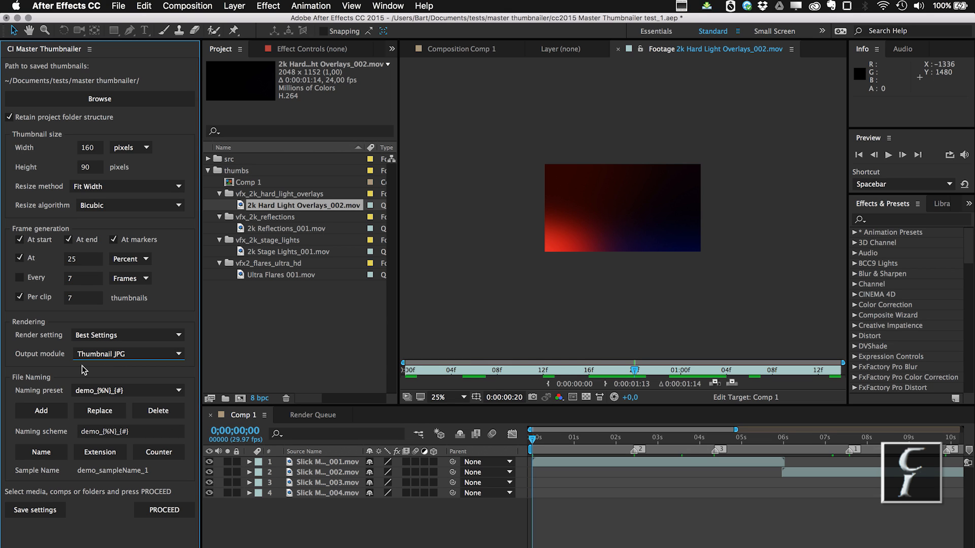
mouse_move(73, 368)
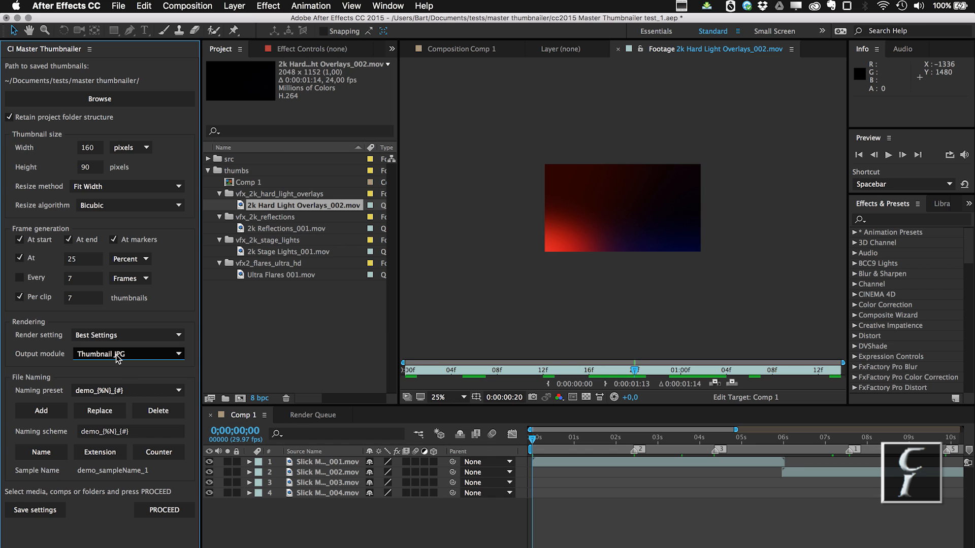
mouse_move(138, 354)
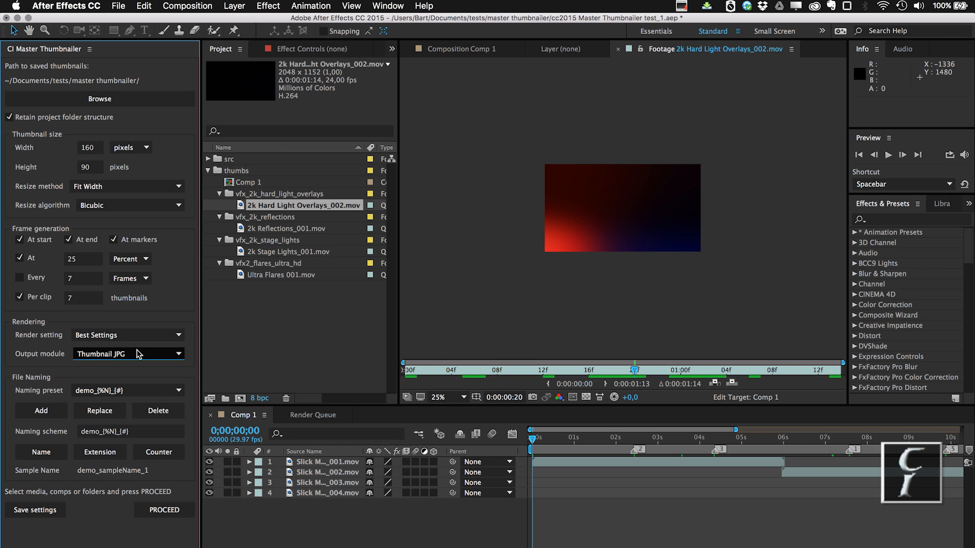
mouse_move(55, 363)
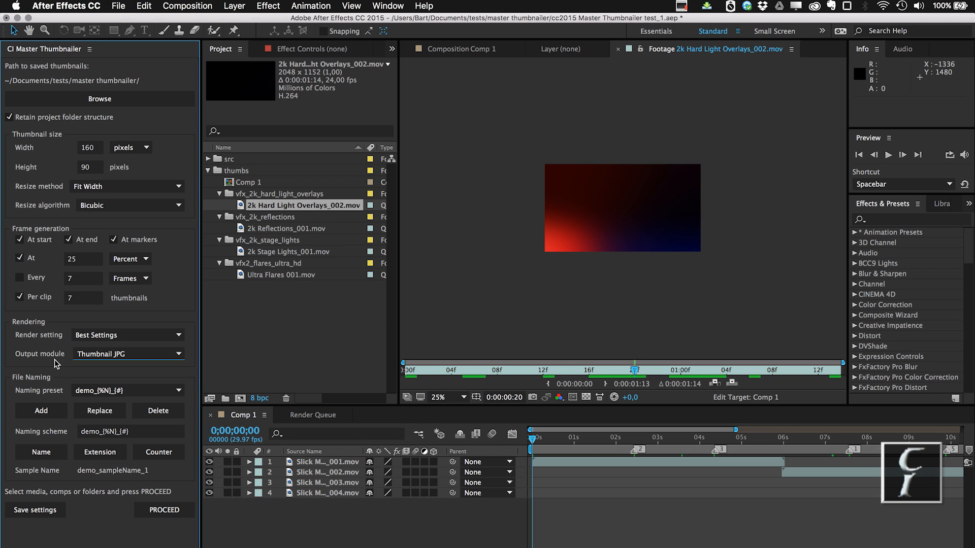
mouse_move(53, 472)
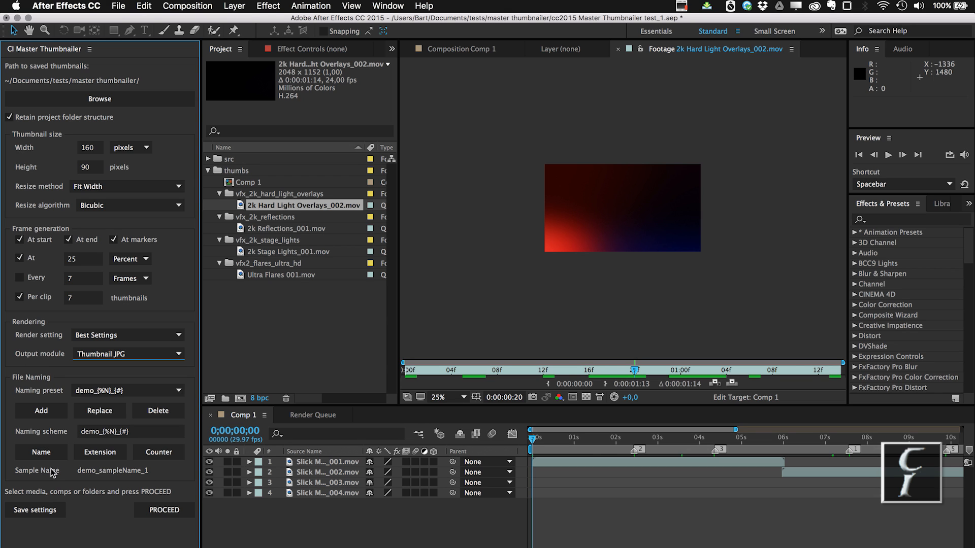
Step: Set the naming scheme to thumb_ plus Name and Counter tokens, then save settings
left_click(127, 391)
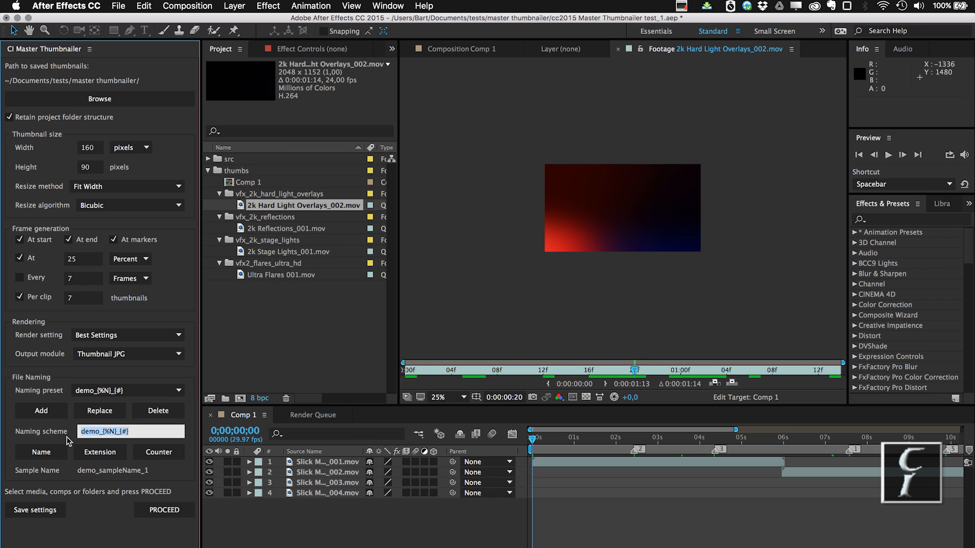
type("thumb_")
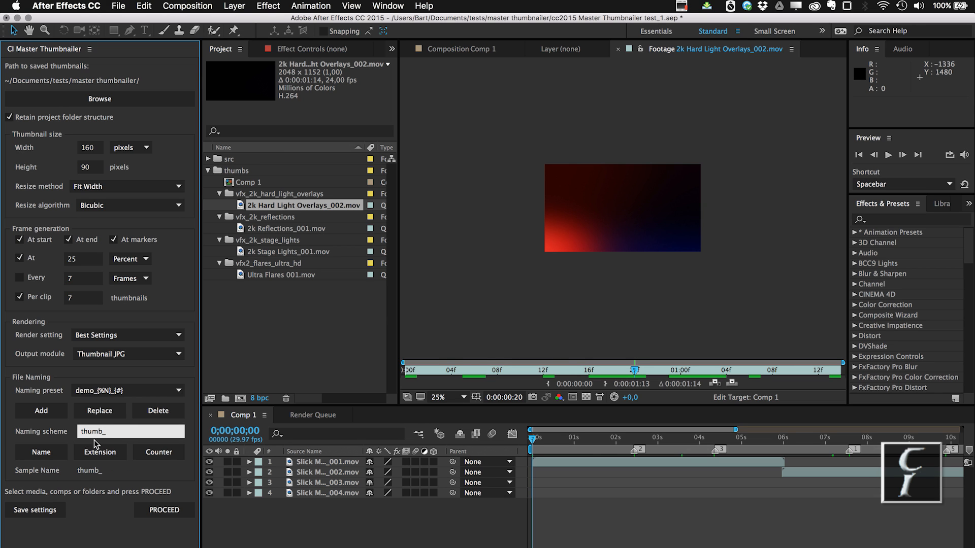
left_click(40, 452)
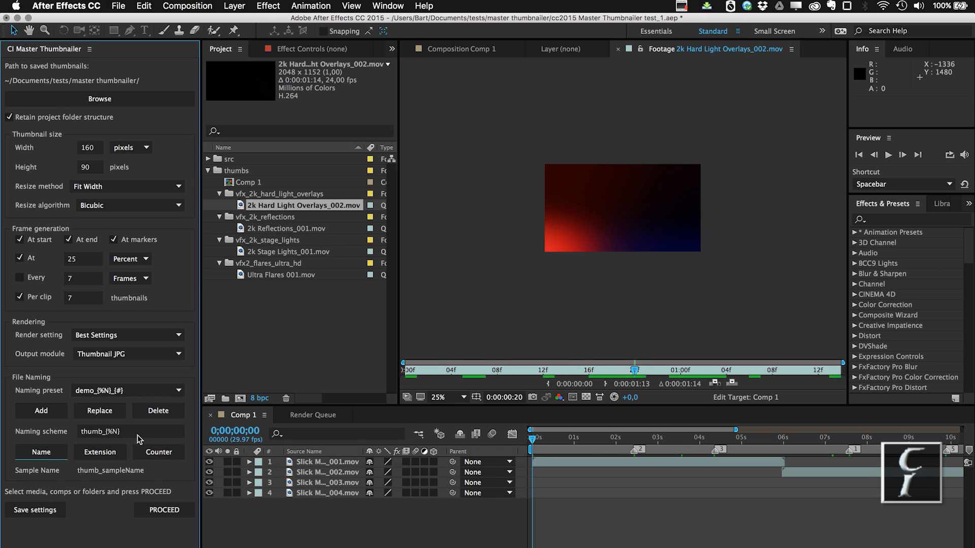
left_click(158, 452)
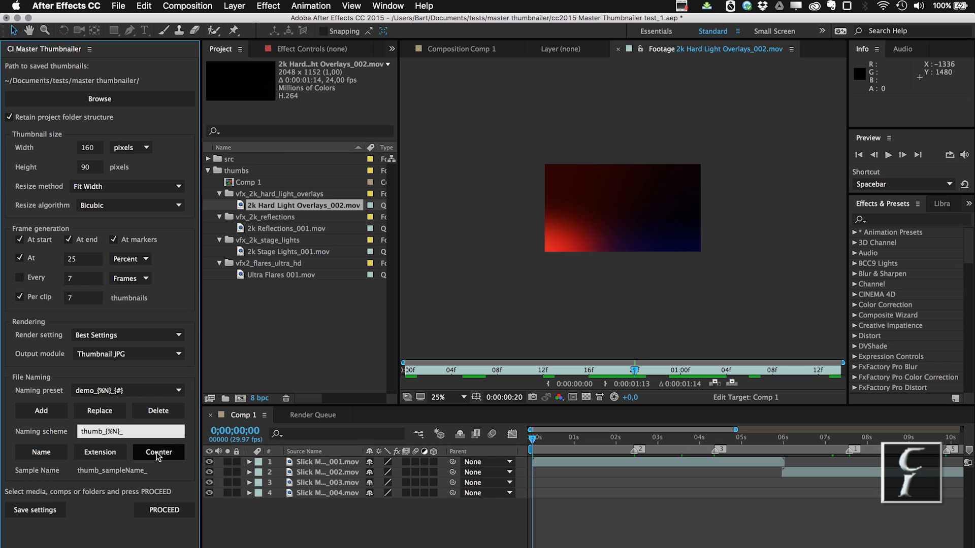
left_click(158, 452)
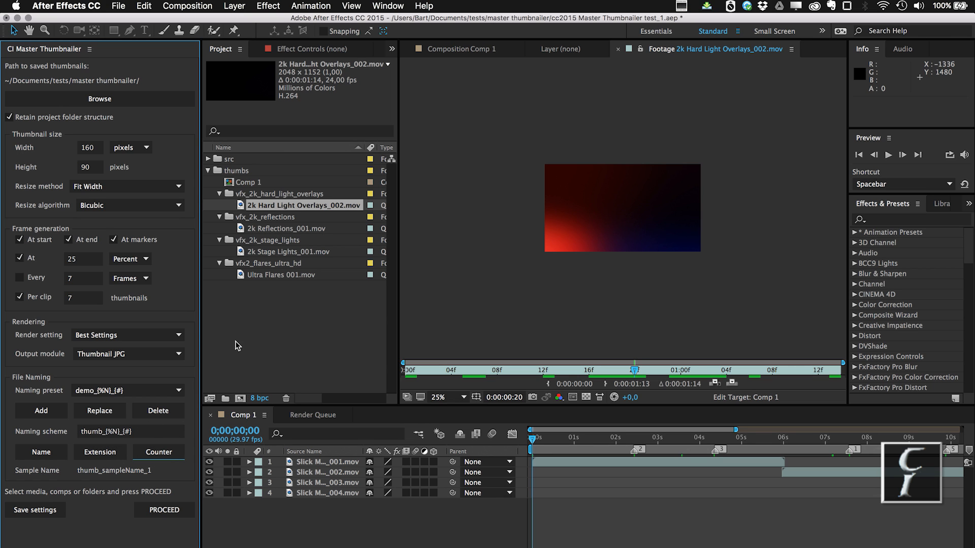
mouse_move(278, 199)
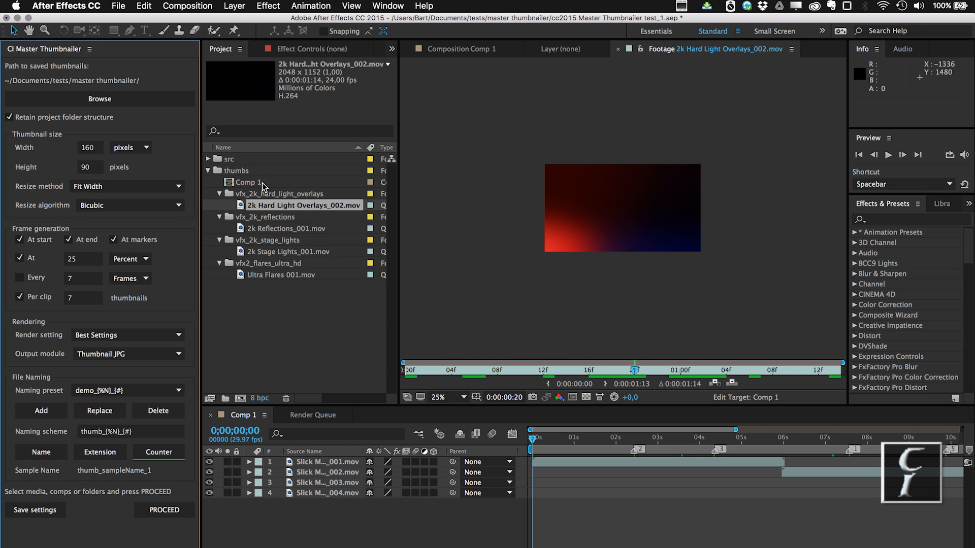
mouse_move(288, 189)
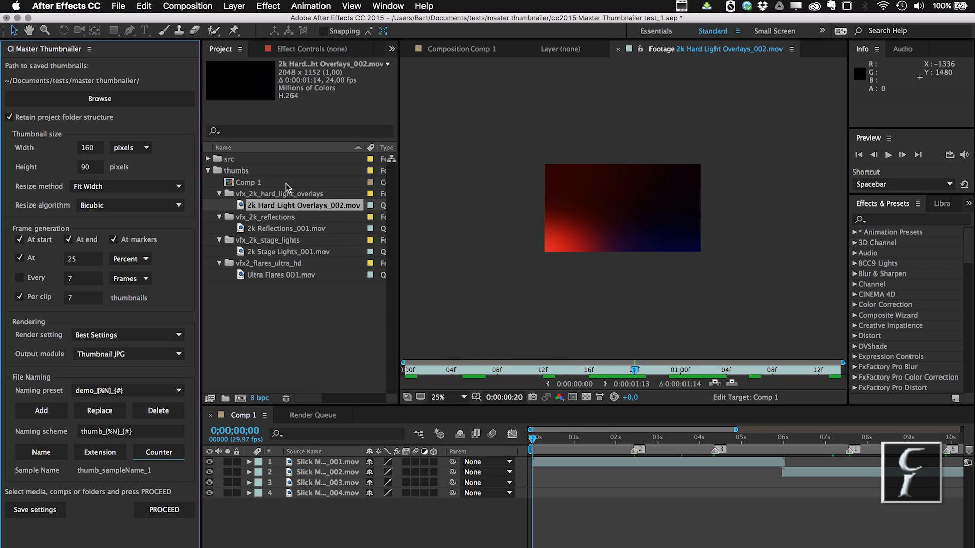
left_click(99, 452)
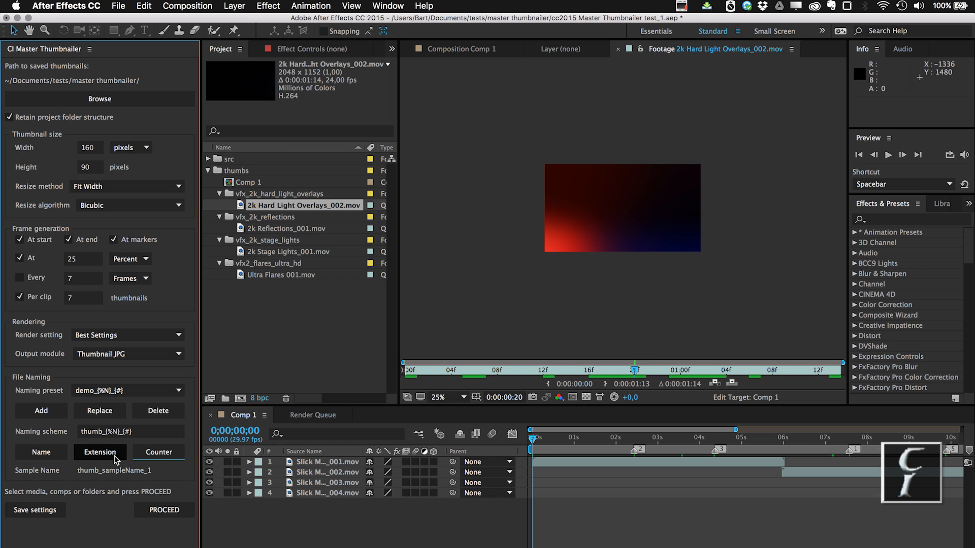
mouse_move(41, 410)
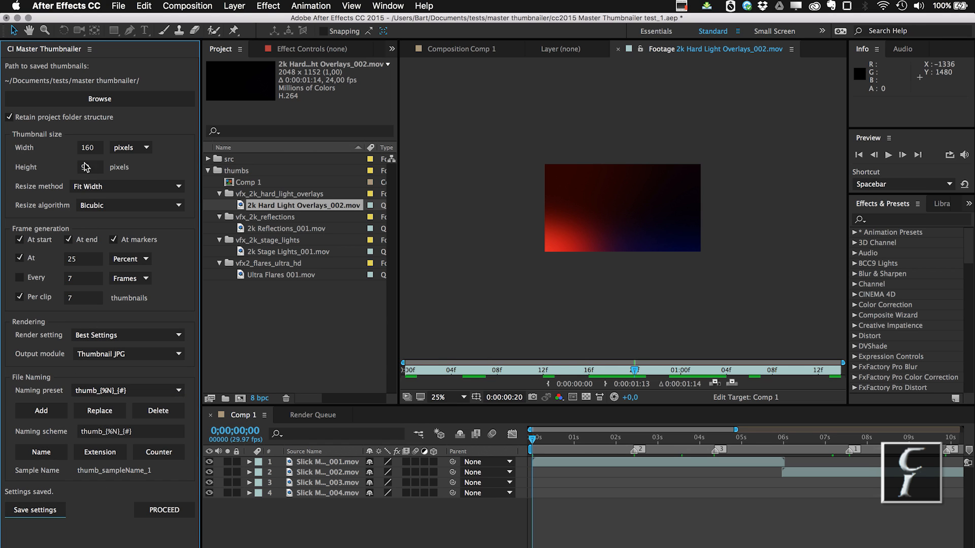
type("90")
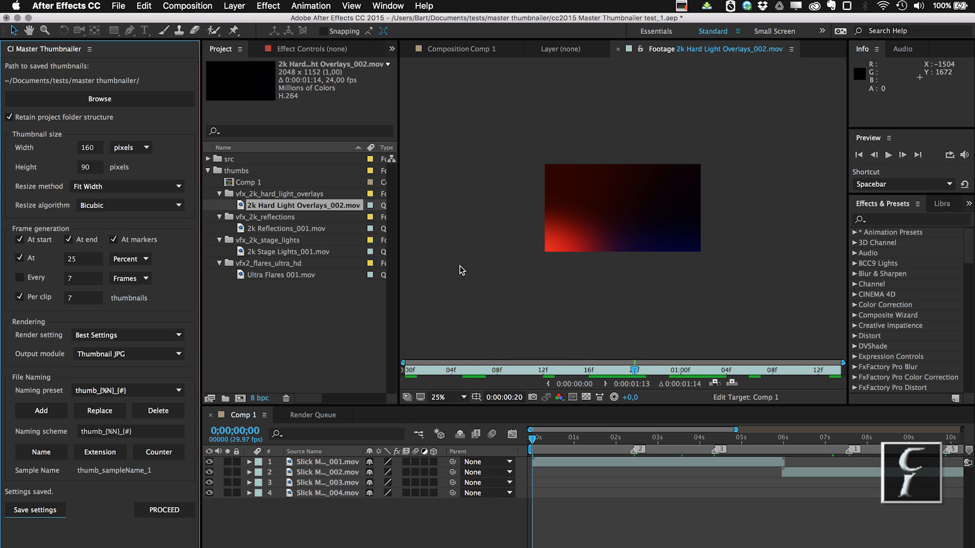
mouse_move(305, 337)
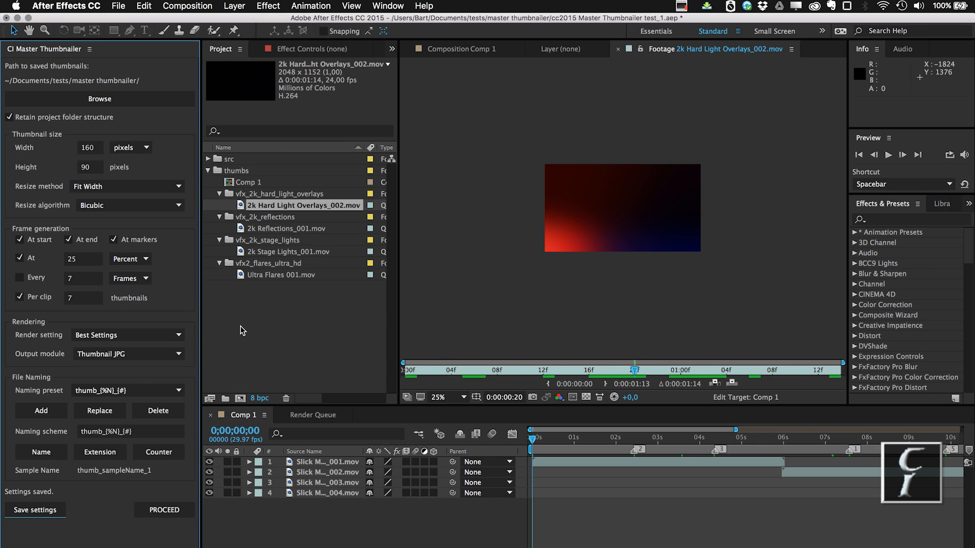
mouse_move(153, 300)
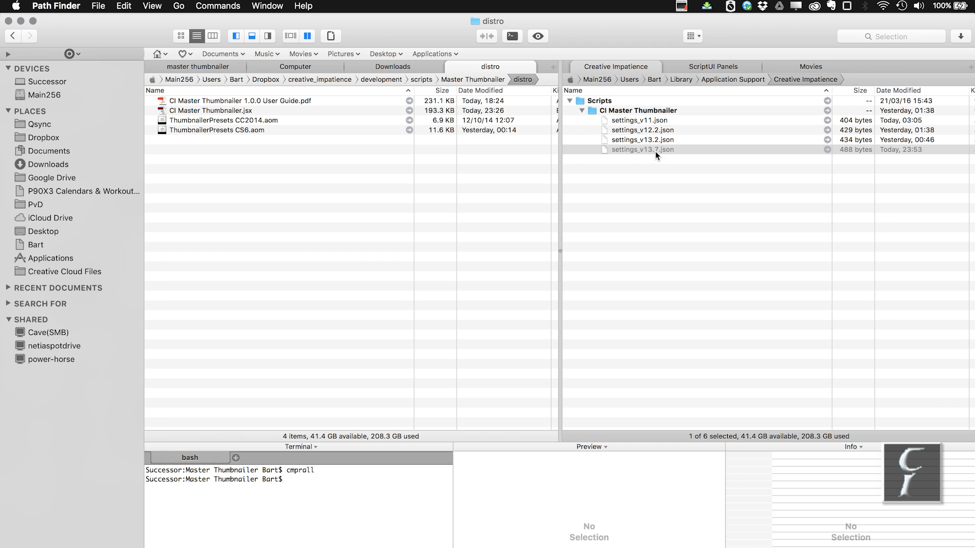
mouse_move(617, 100)
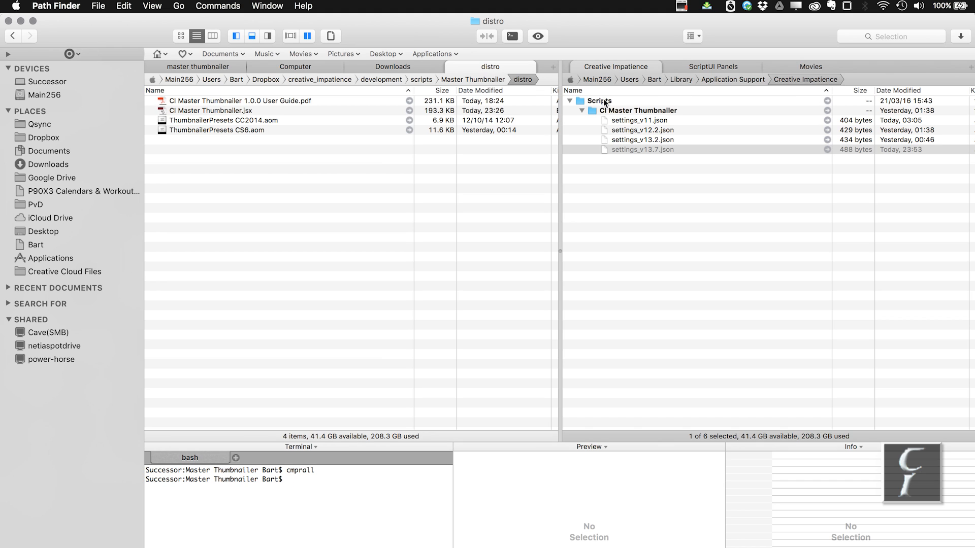
mouse_move(642, 112)
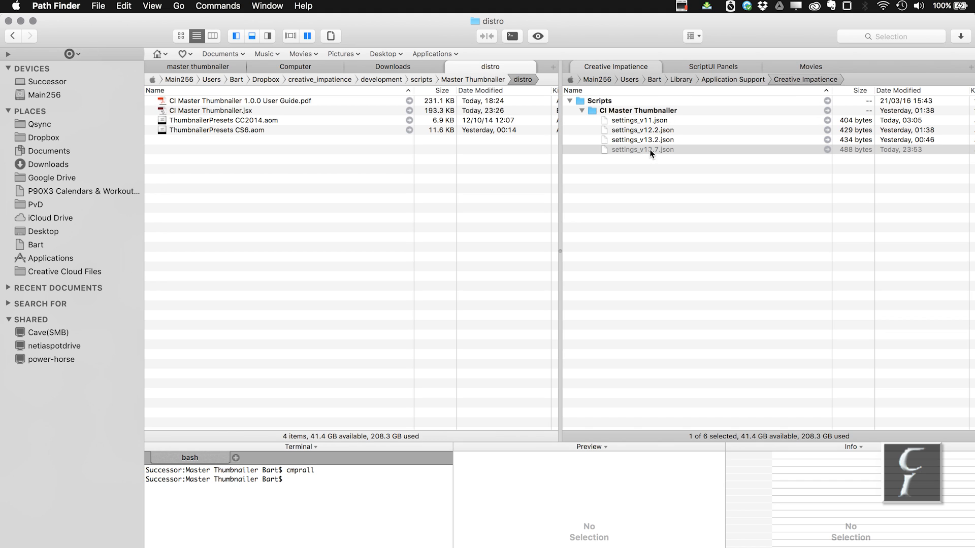
Step: Preview settings_v13.7.json, then the CI Master Thumbnailer 1.0.0 User Guide PDF
left_click(642, 149)
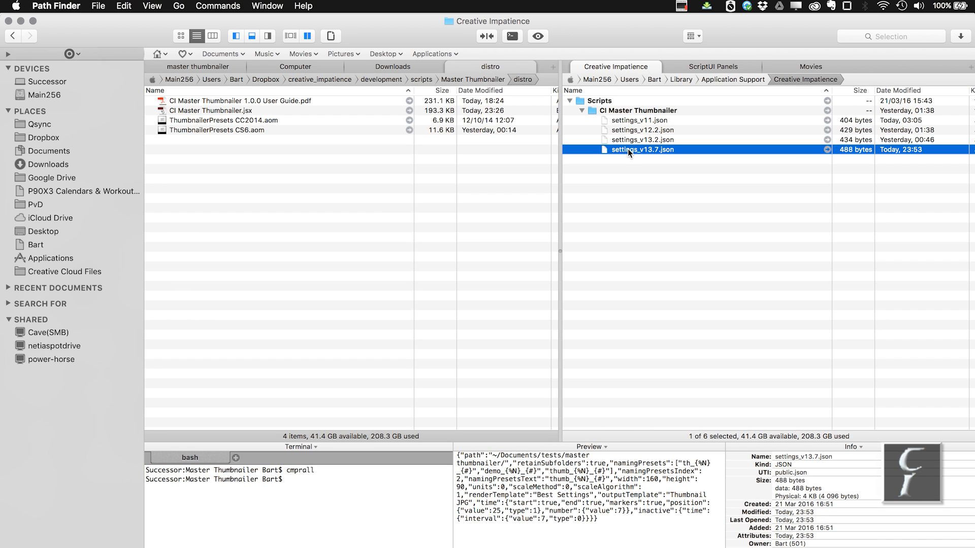
mouse_move(692, 177)
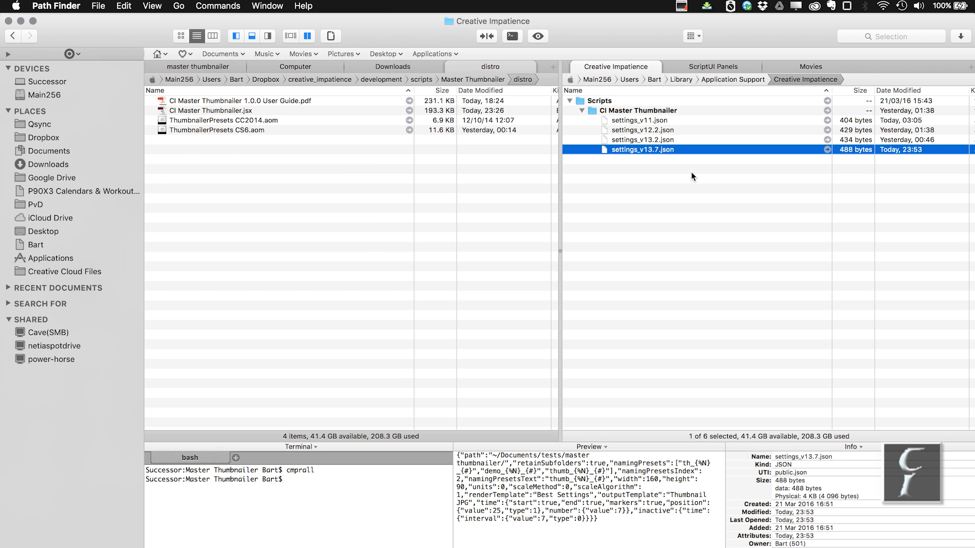
mouse_move(665, 194)
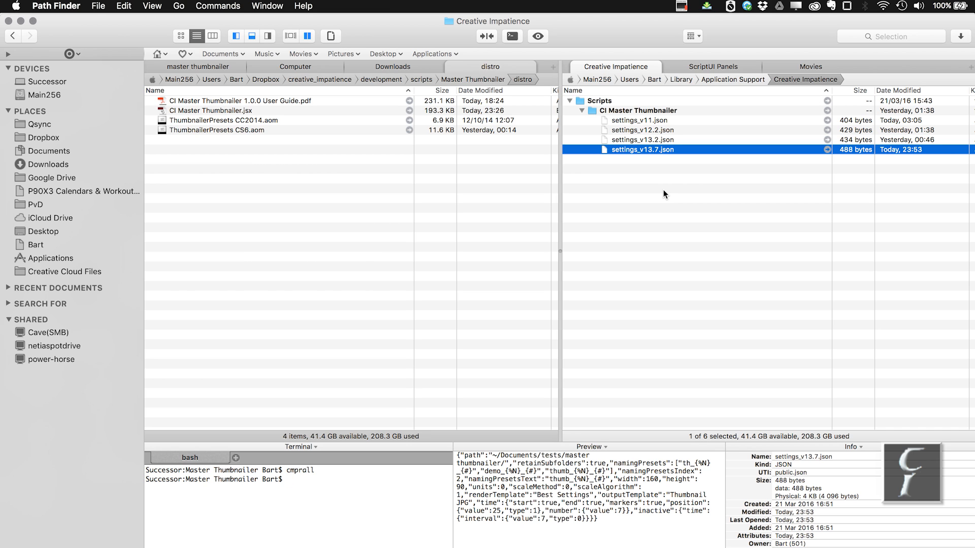
mouse_move(272, 103)
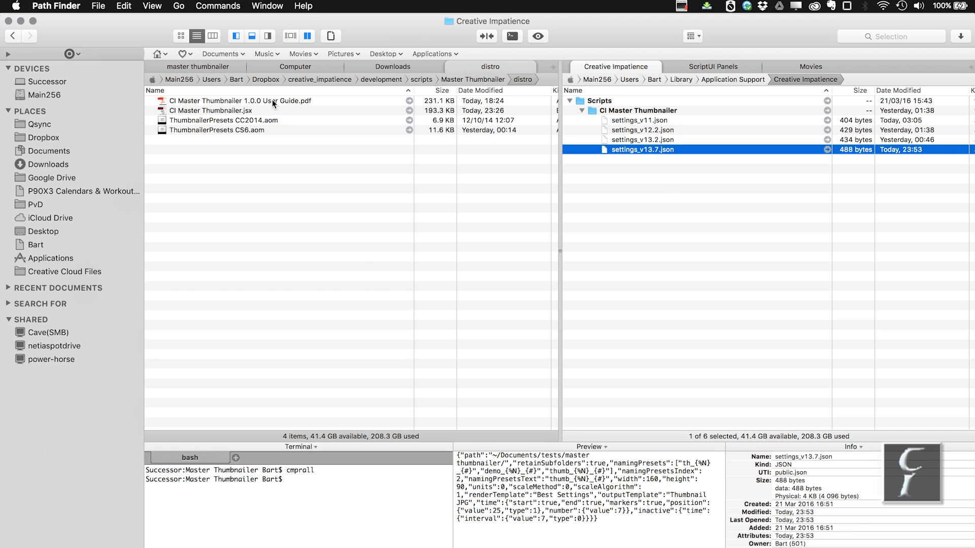
left_click(238, 100)
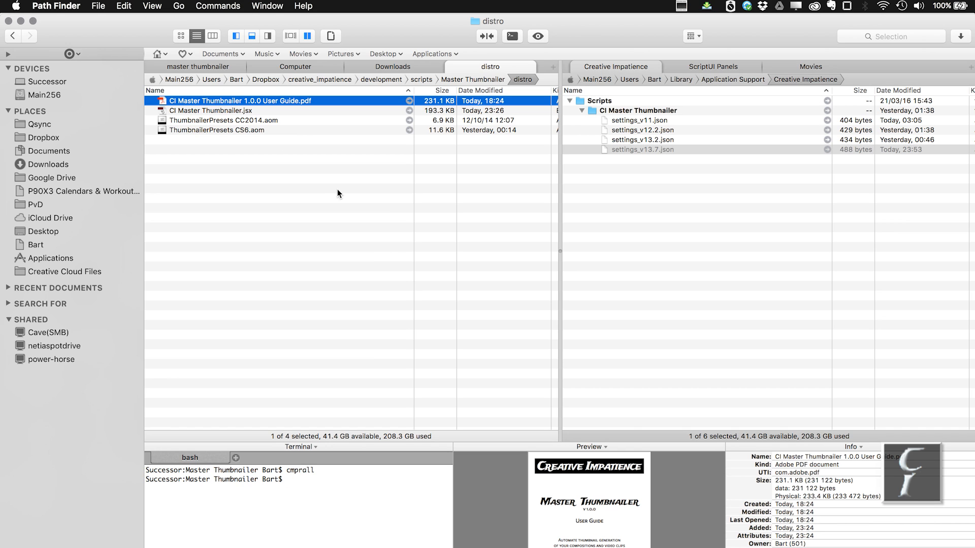
mouse_move(480, 238)
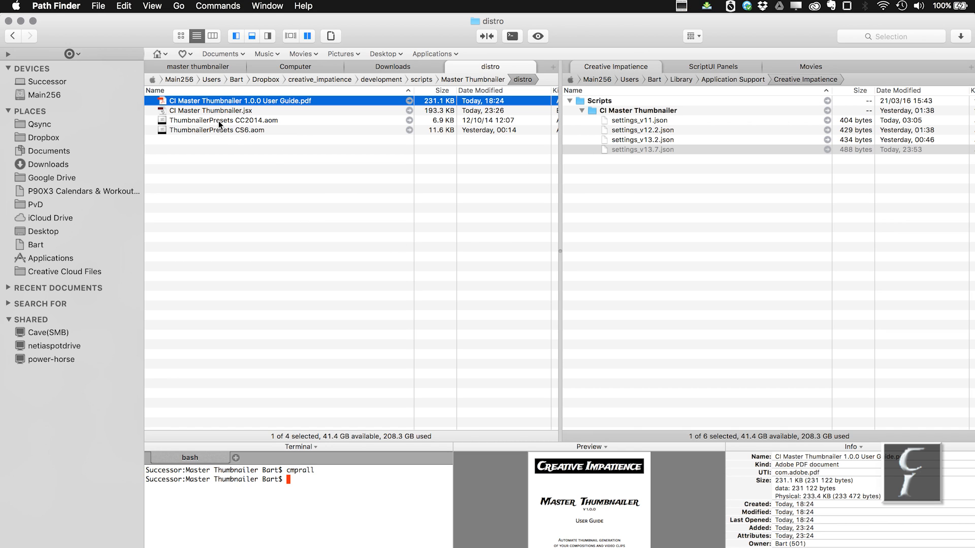
mouse_move(695, 140)
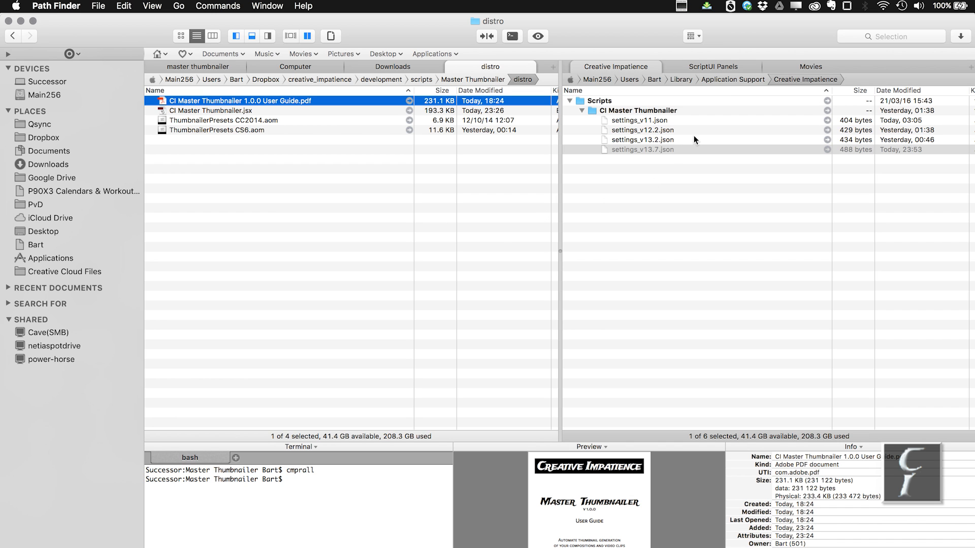
mouse_move(421, 243)
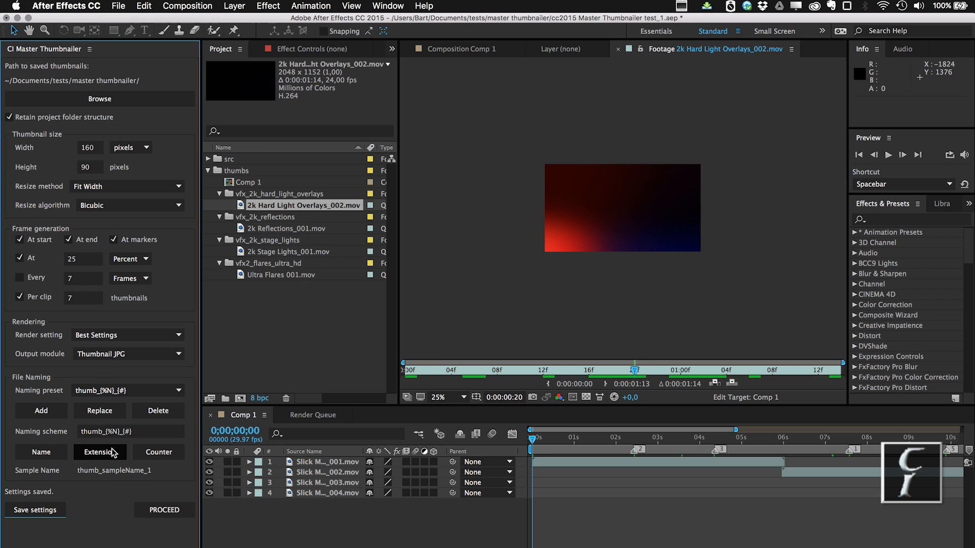
mouse_move(153, 523)
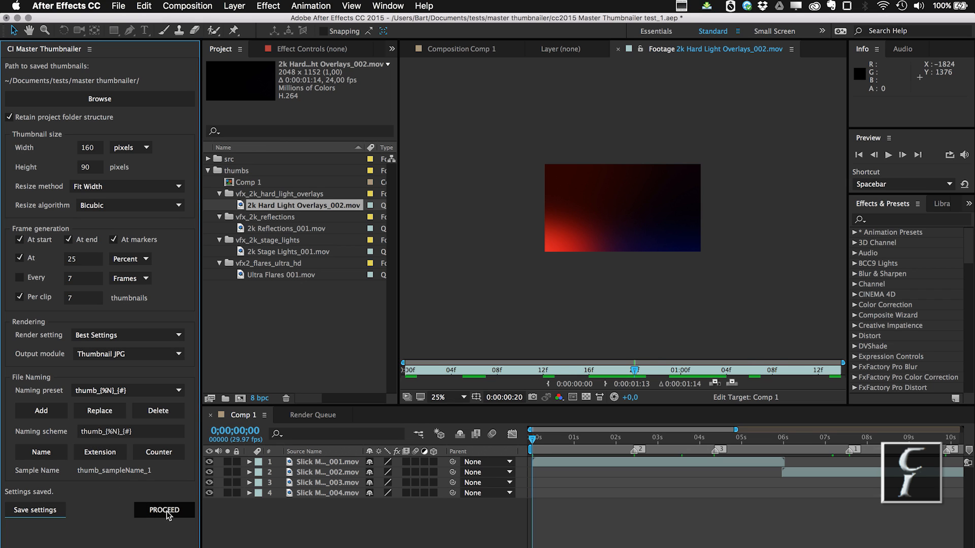
Step: Render the thumbnails and dismiss the DONE completion notice
left_click(238, 171)
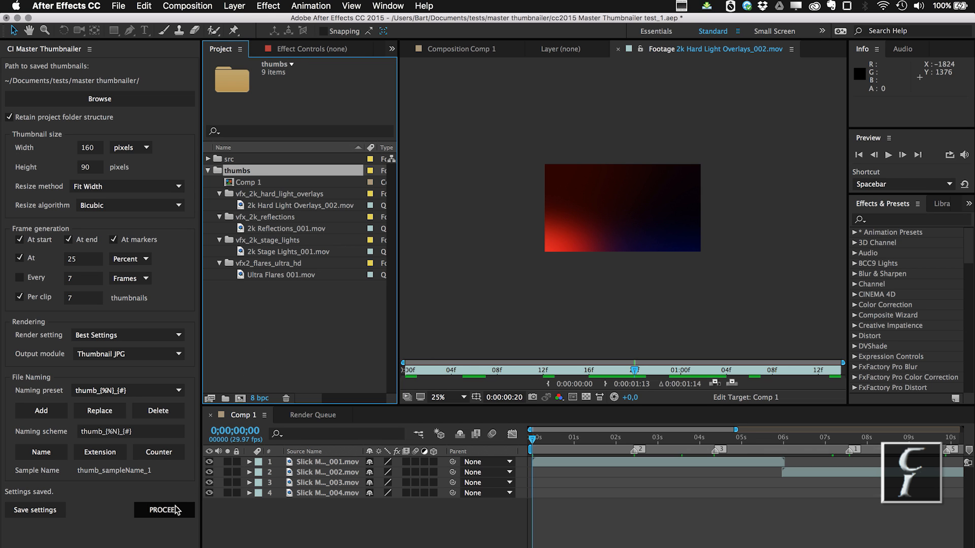
left_click(164, 510)
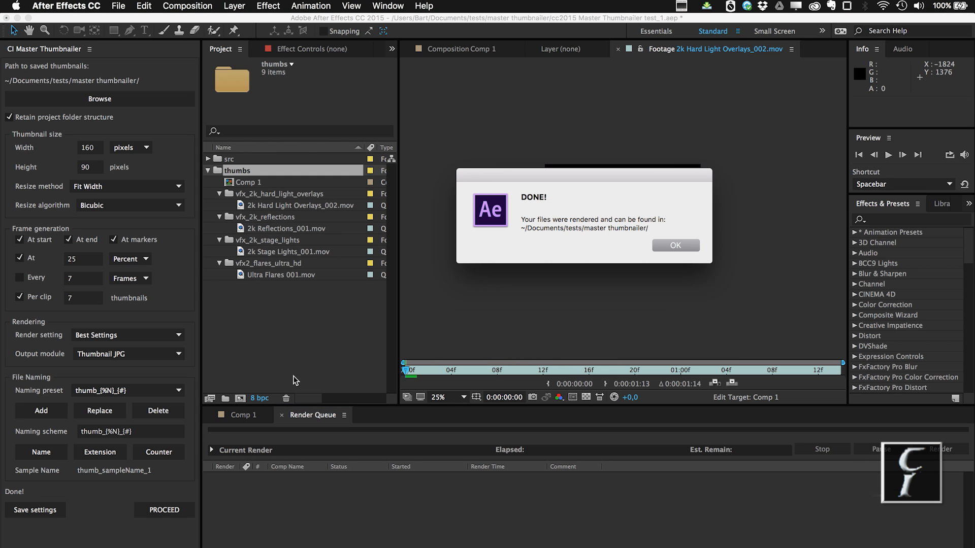
left_click(674, 245)
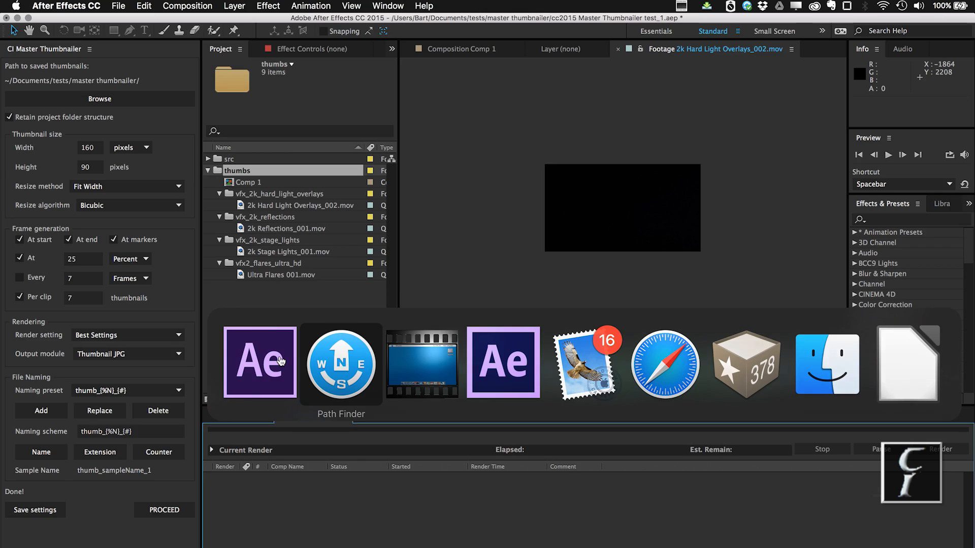
Step: Switch to Path Finder and preview the thumb_Comp 1 JPGs, including thumb_Comp 1_11 and _12
left_click(341, 364)
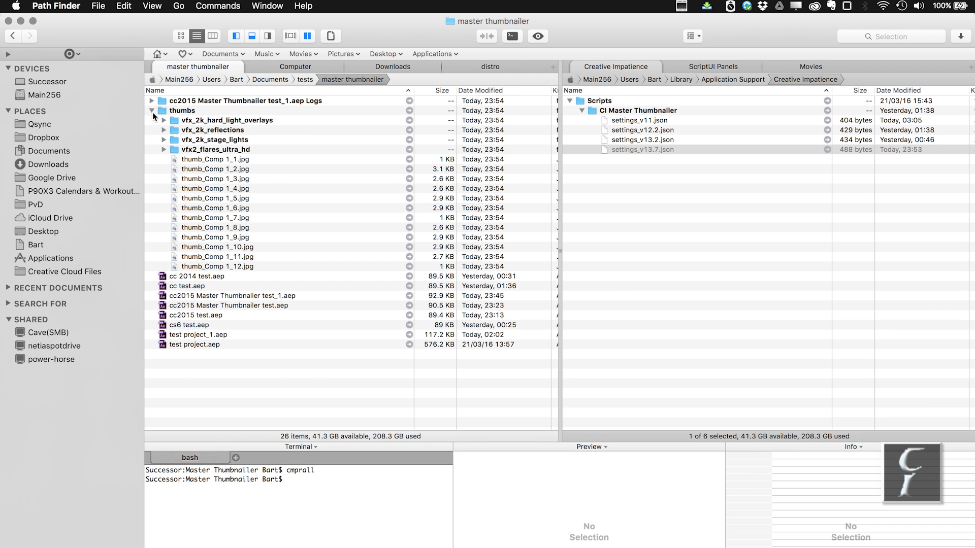
left_click(215, 169)
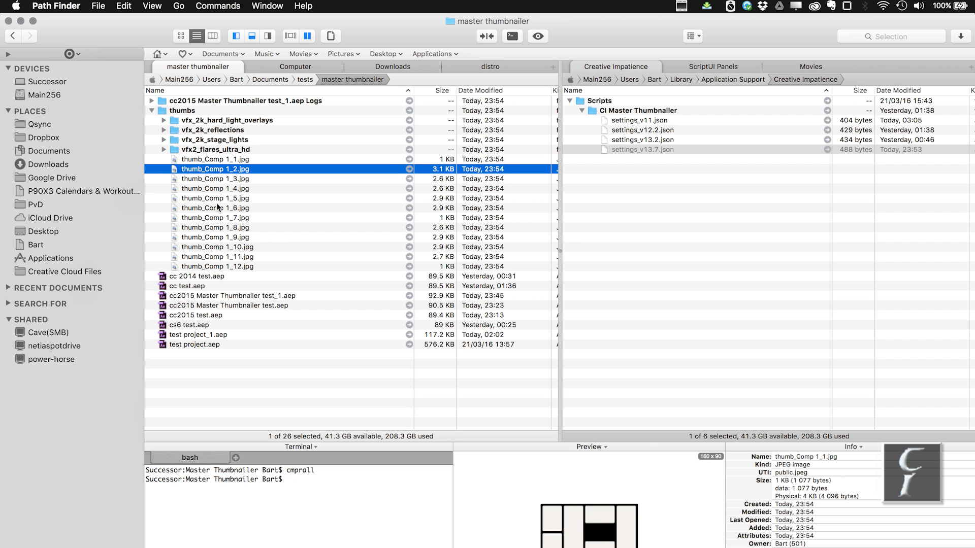
left_click(218, 256)
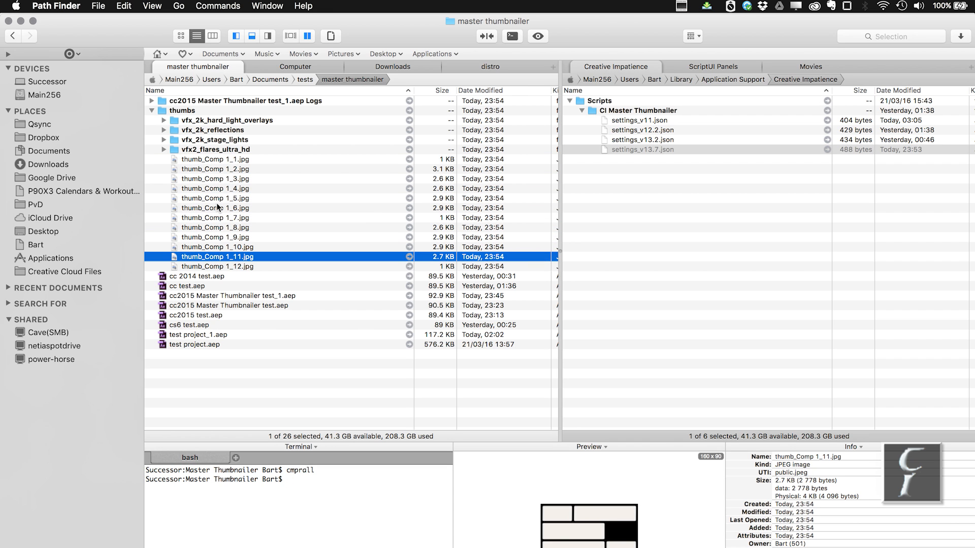
left_click(217, 266)
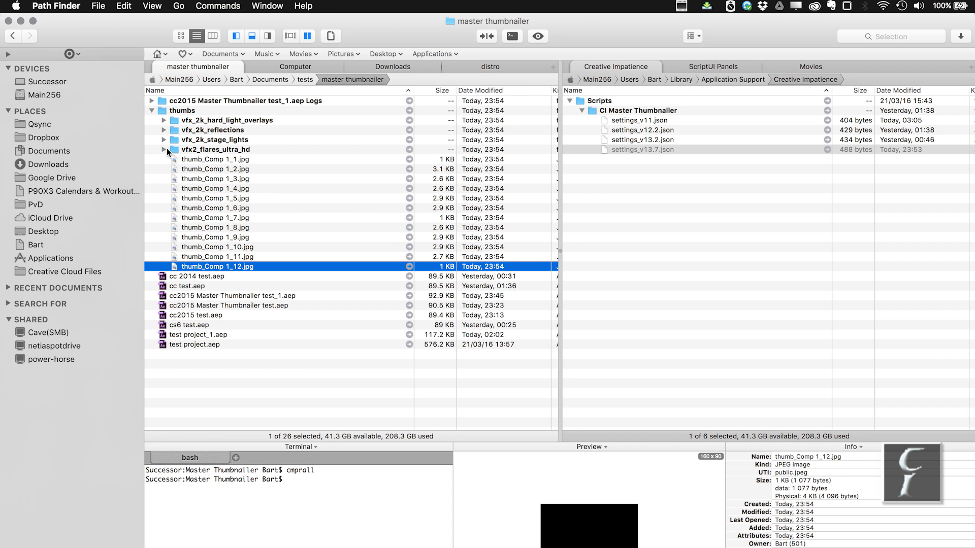
Step: Expand vfx2_flares_ultra_hd and preview thumb_Ultra Flares 001_7 and thumb_Comp 1_1
left_click(164, 149)
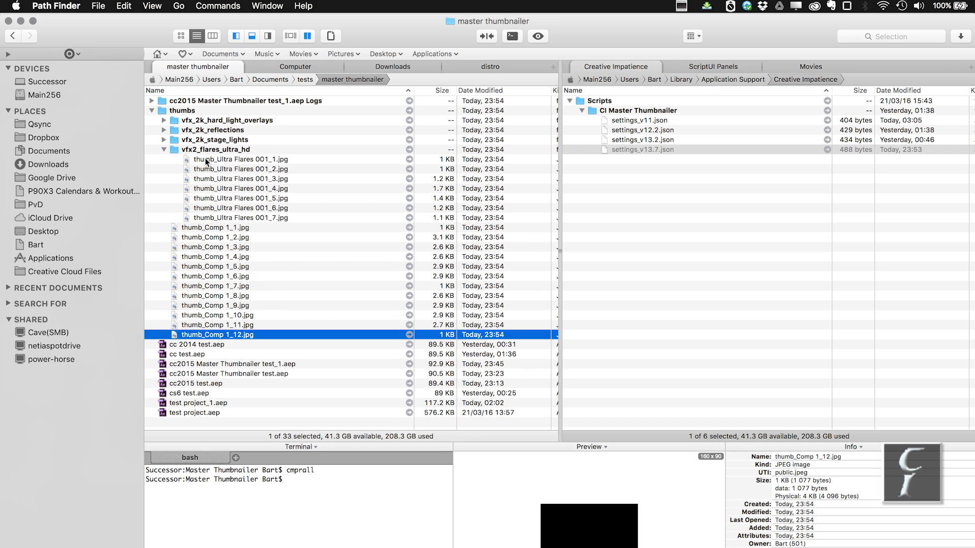
left_click(240, 218)
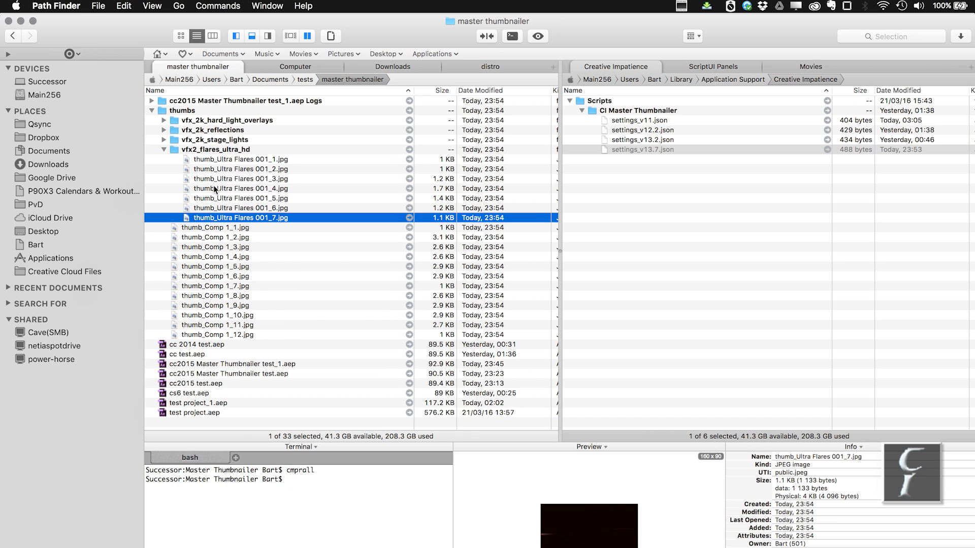
mouse_move(217, 257)
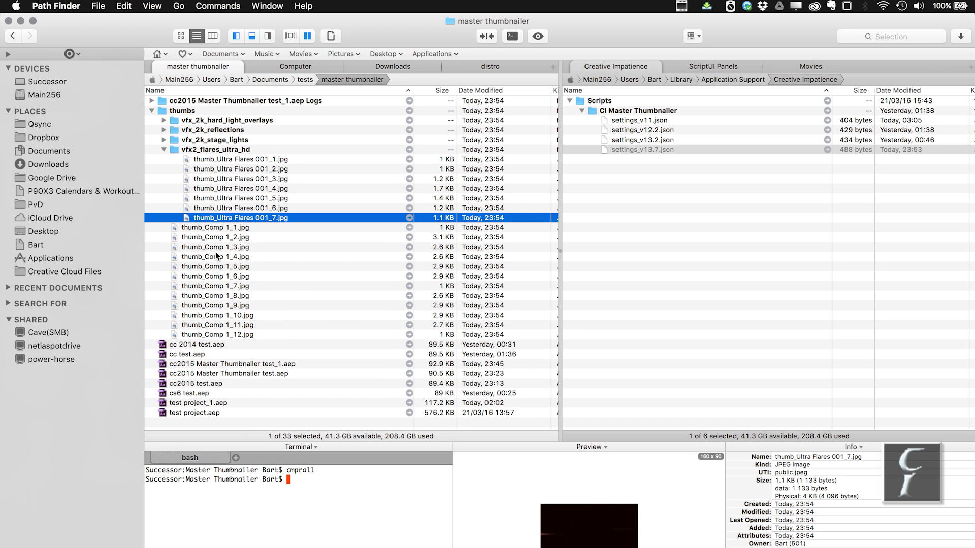
left_click(215, 228)
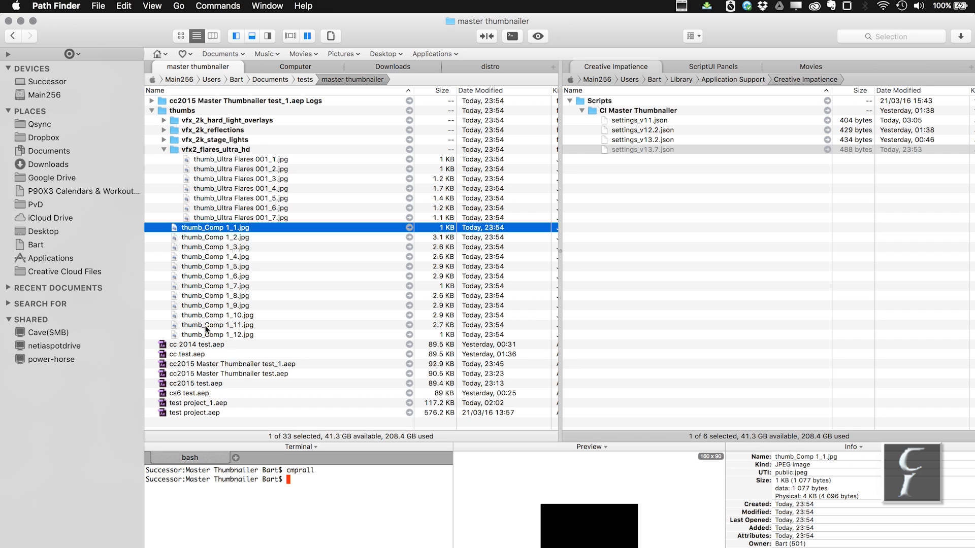
mouse_move(277, 300)
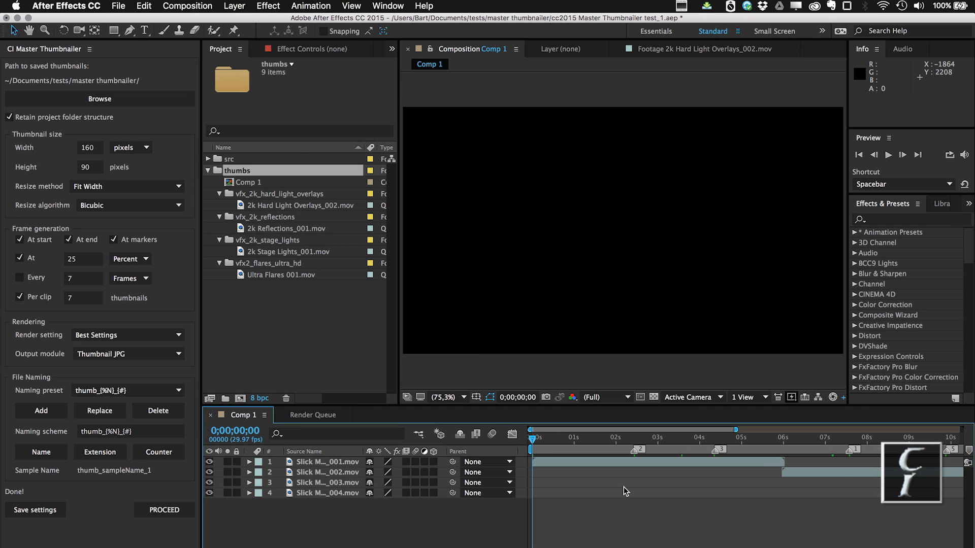
mouse_move(660, 504)
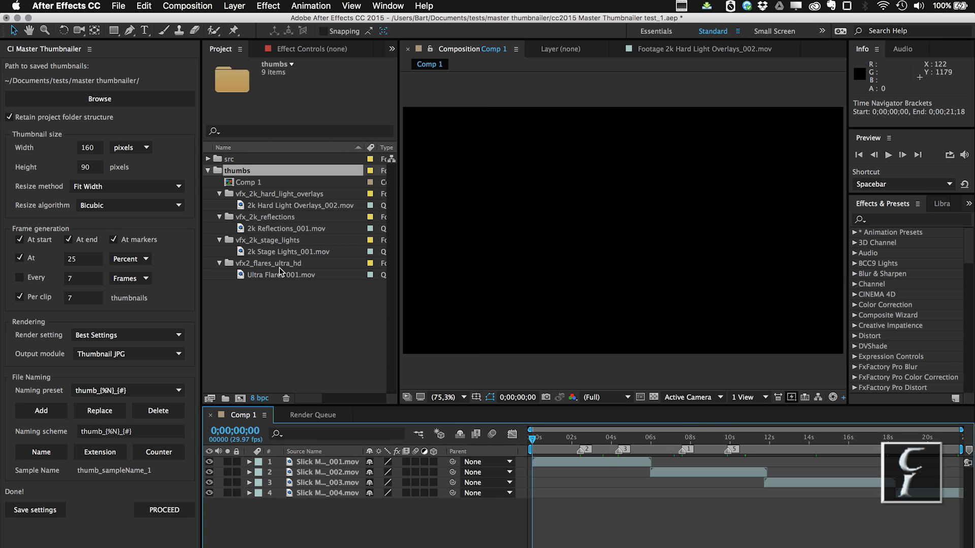
mouse_move(243, 246)
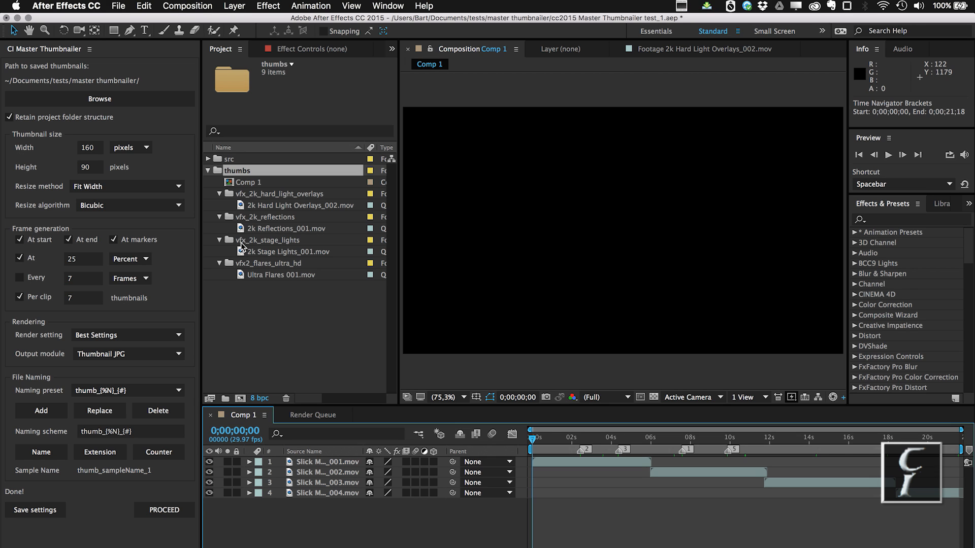
mouse_move(263, 218)
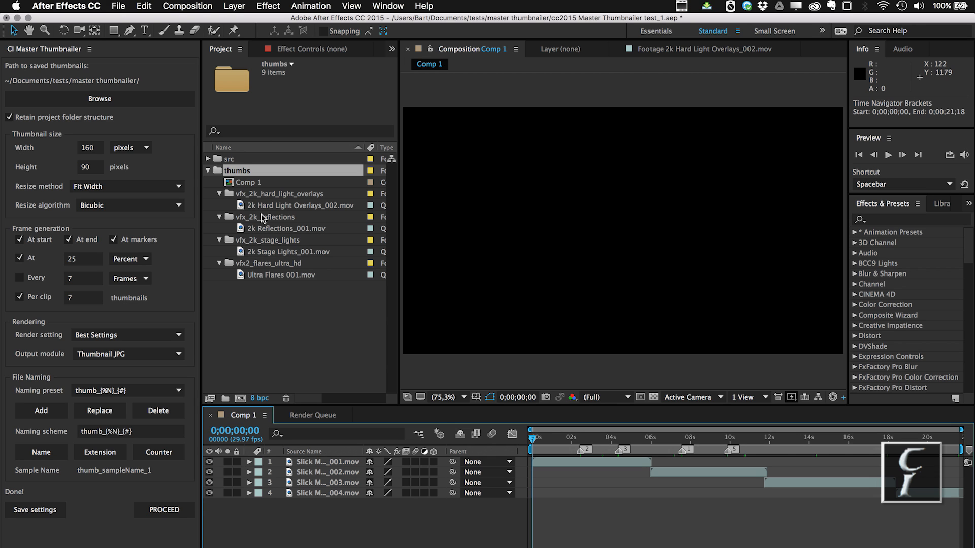
Step: Switch back to After Effects CC 2015 with the Composition Comp 1 tab active
left_click(299, 205)
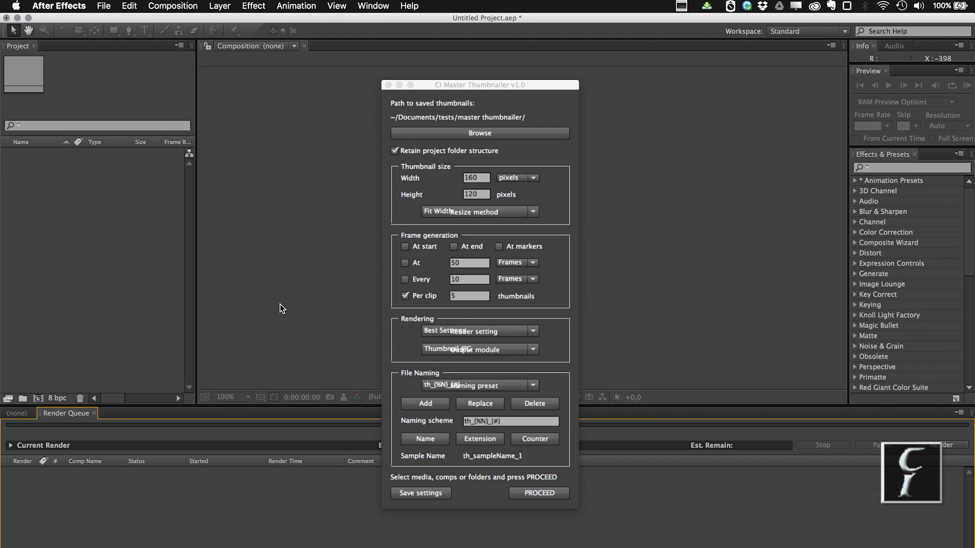
mouse_move(426, 222)
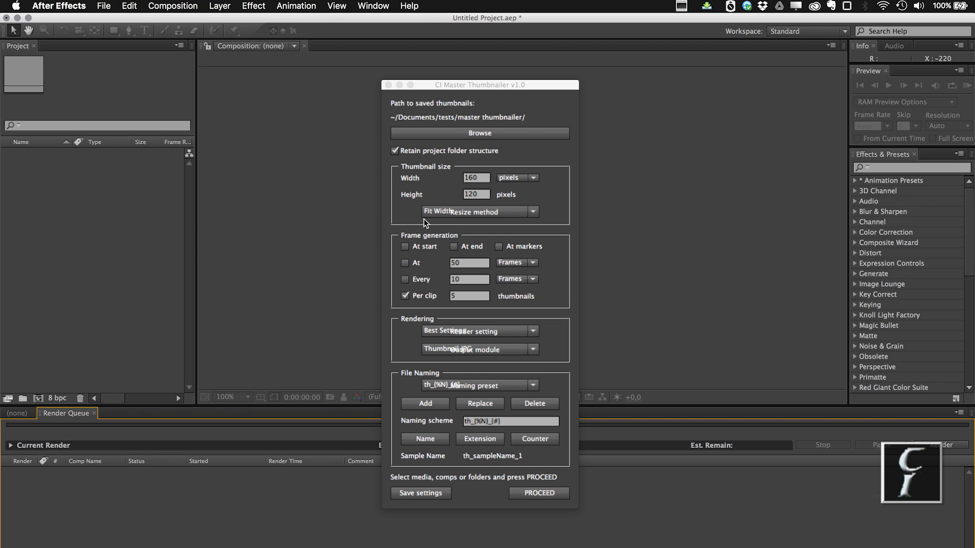
mouse_move(536, 253)
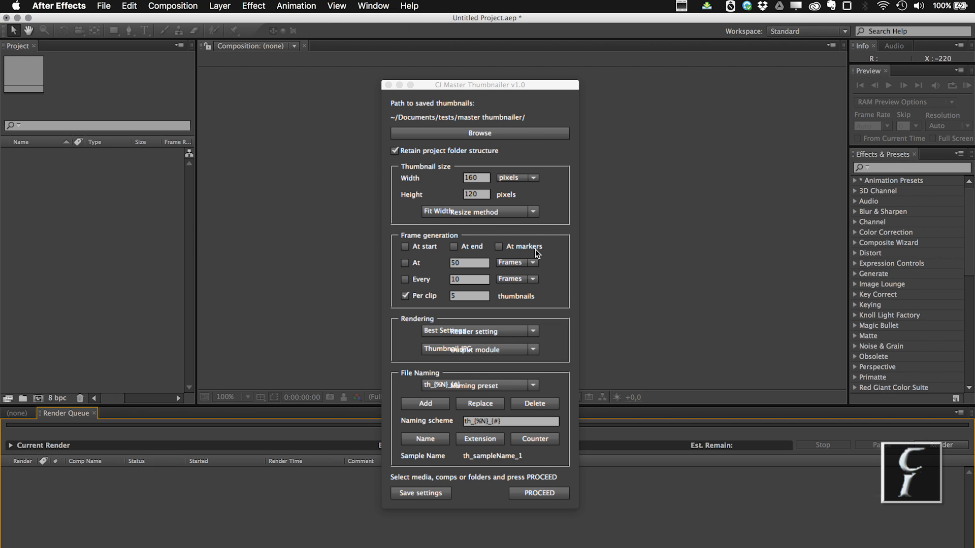
mouse_move(564, 341)
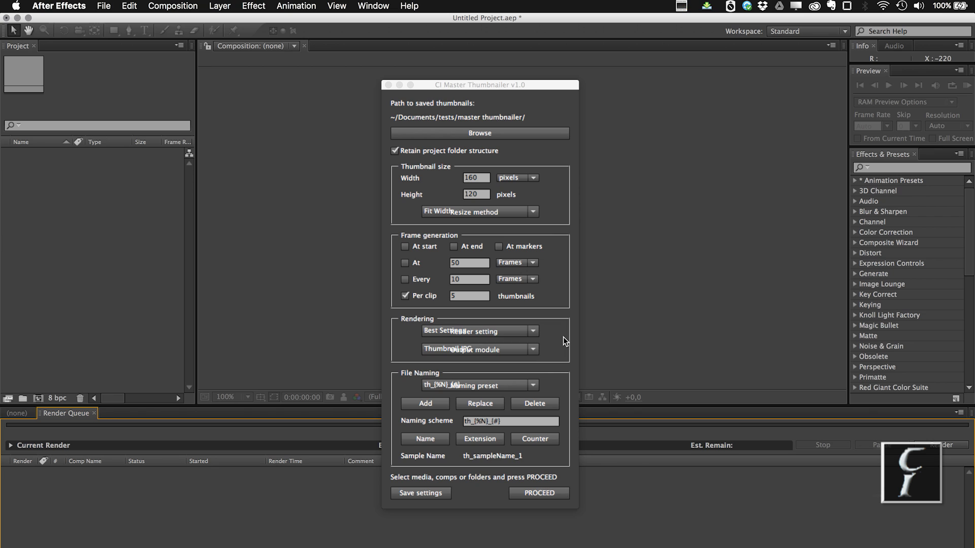
mouse_move(566, 241)
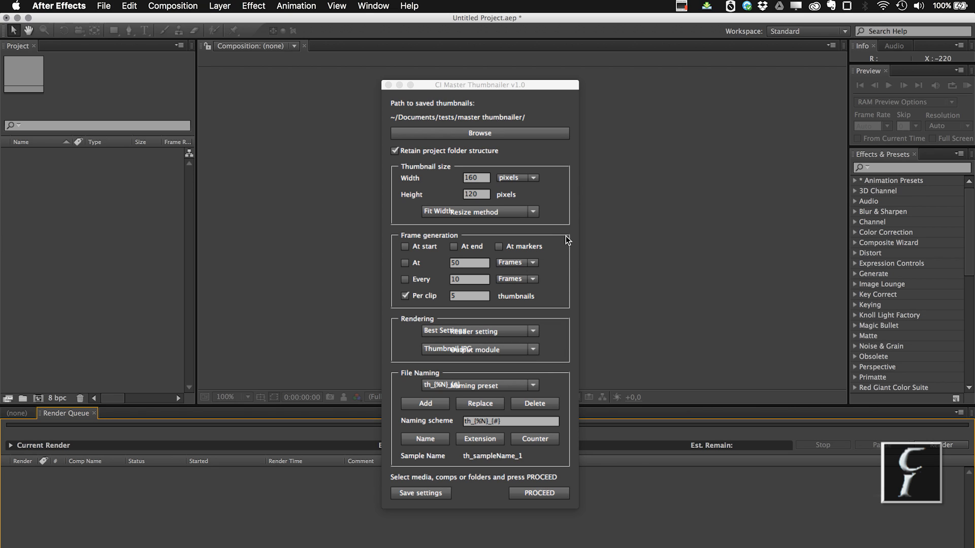
mouse_move(557, 214)
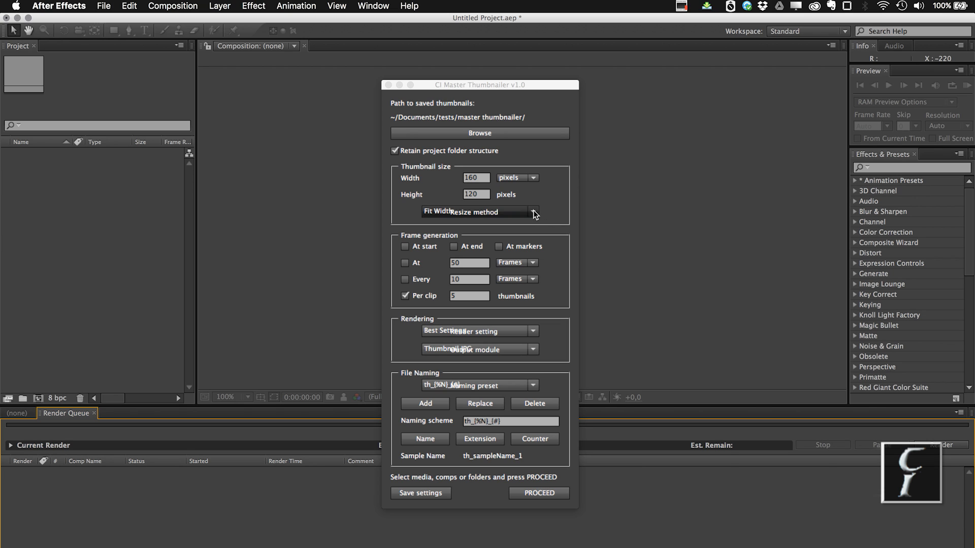
mouse_move(552, 225)
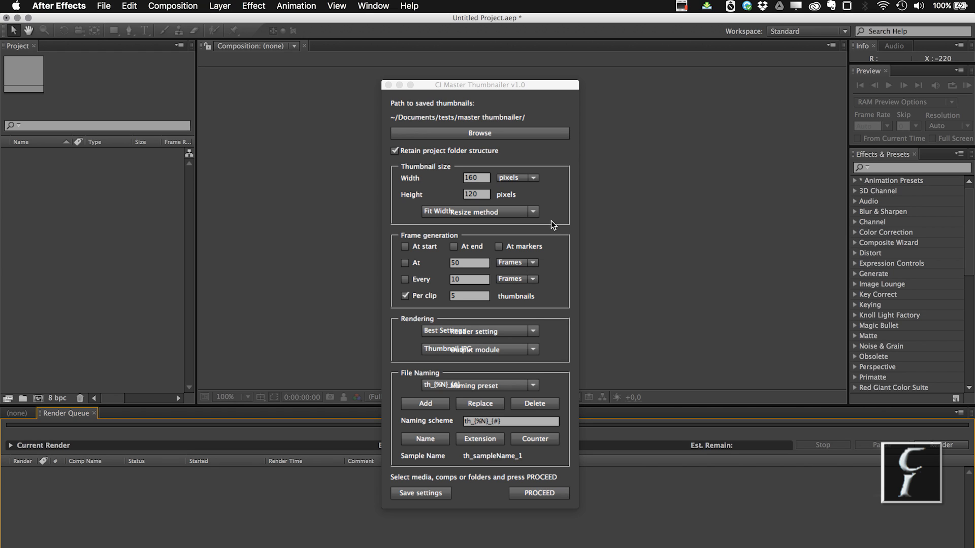
mouse_move(558, 347)
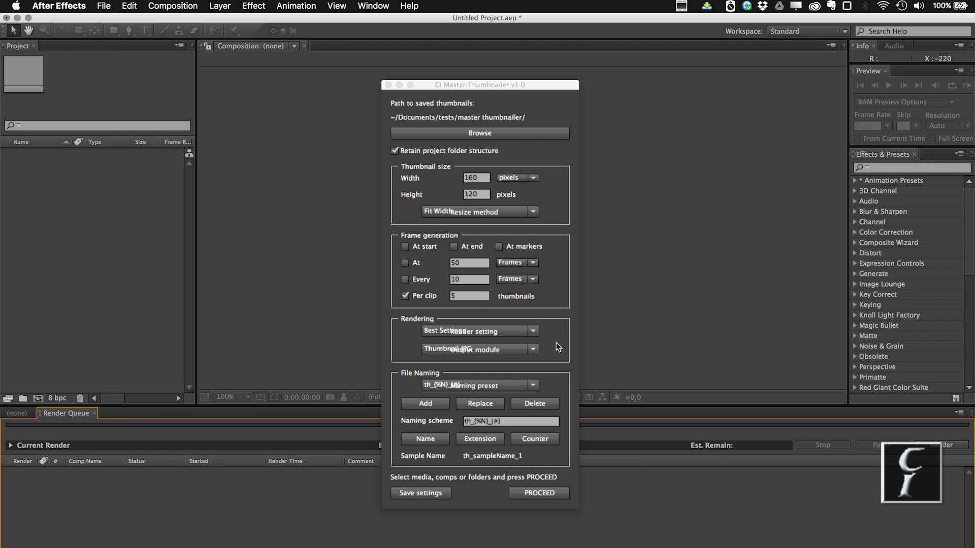
mouse_move(589, 222)
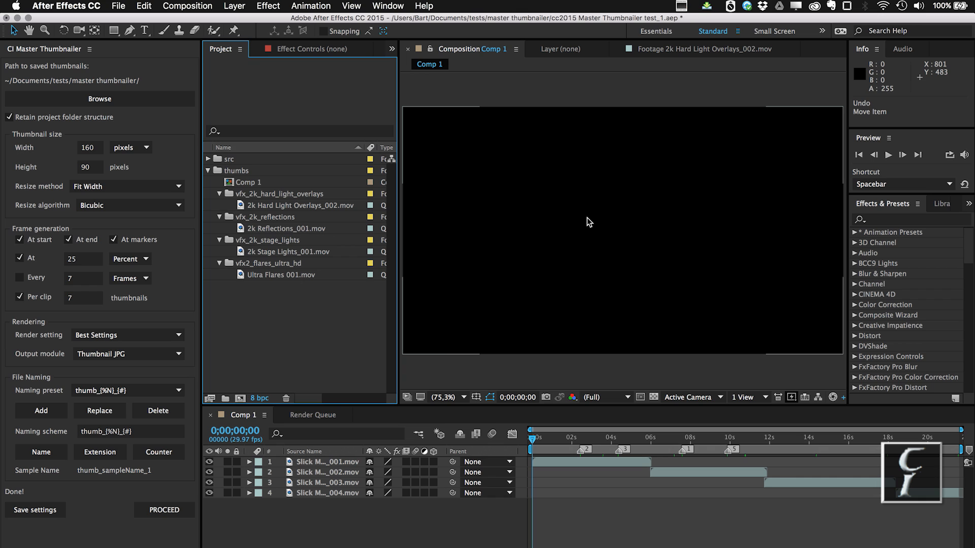
mouse_move(559, 83)
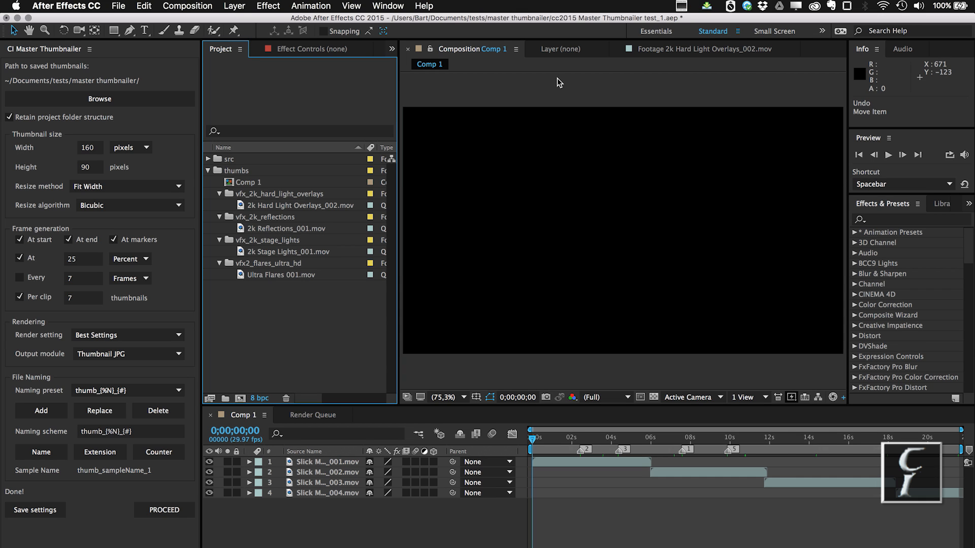
mouse_move(499, 89)
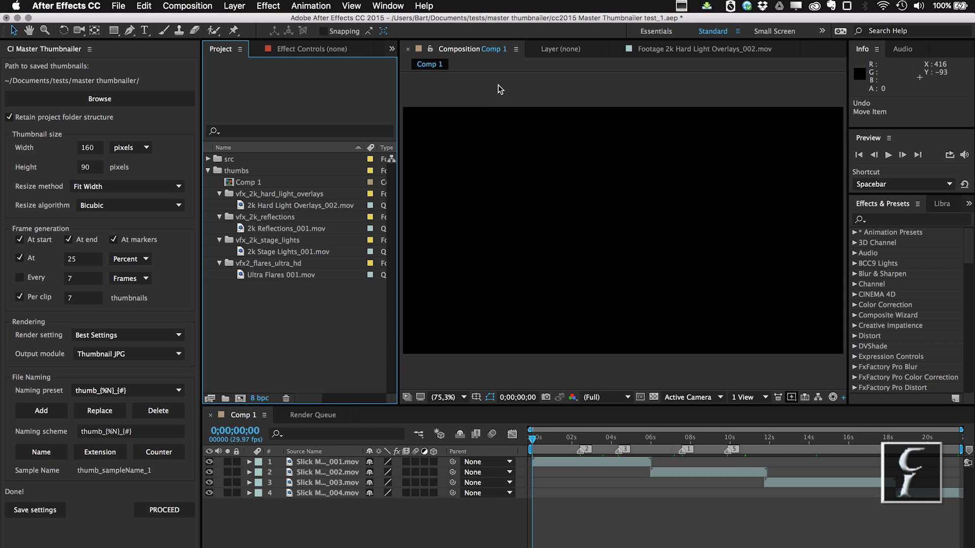